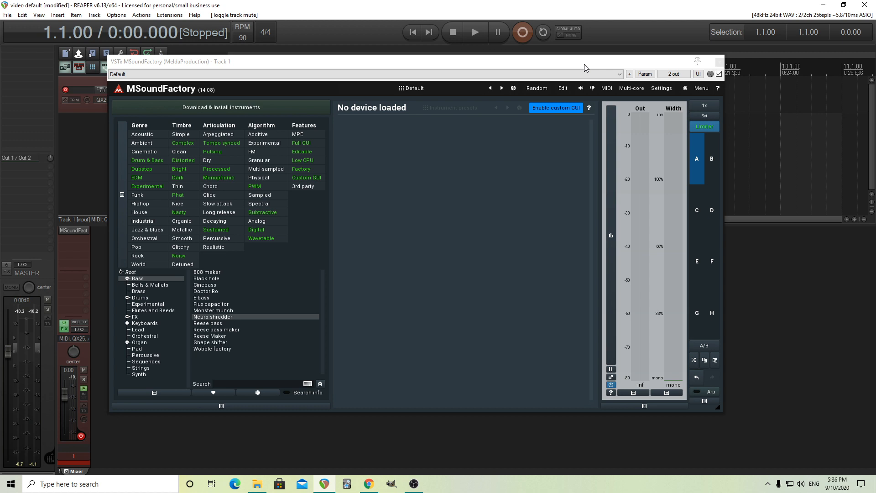
mouse_move(610, 92)
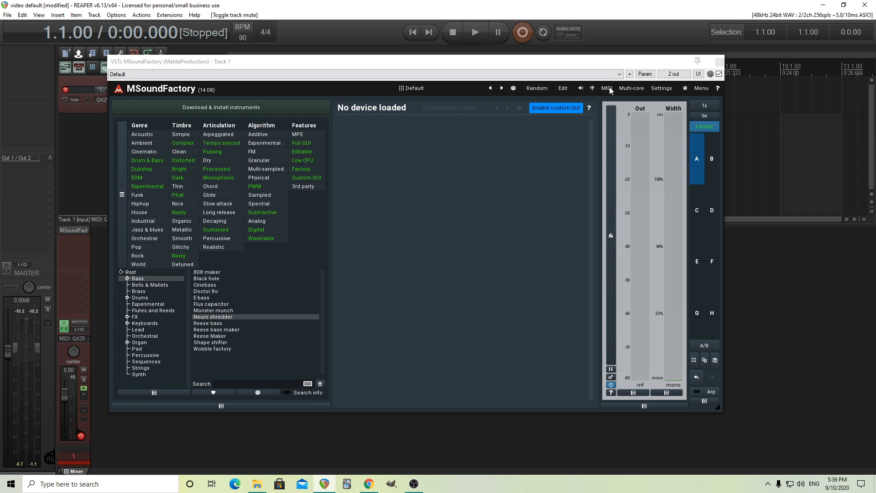
mouse_move(131, 94)
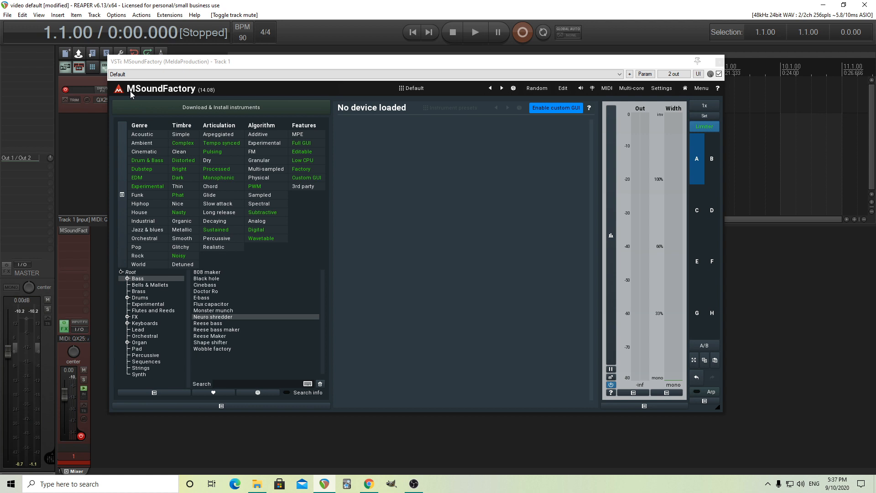
mouse_move(201, 96)
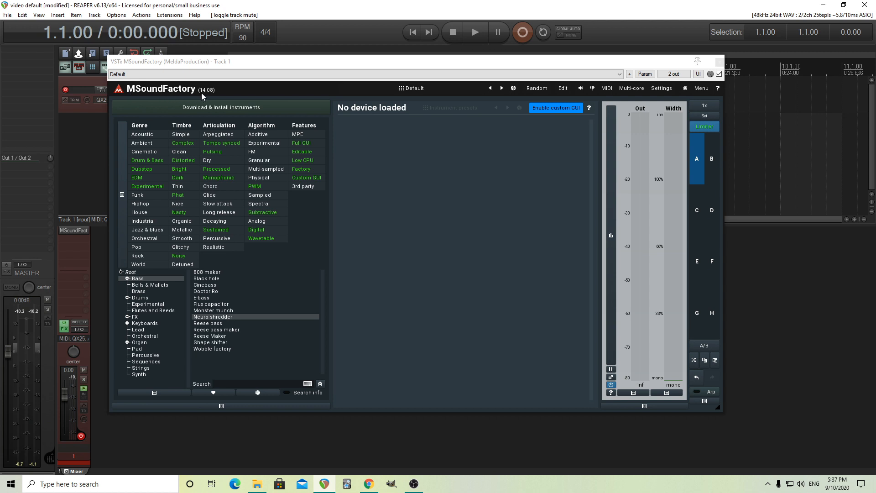
mouse_move(215, 97)
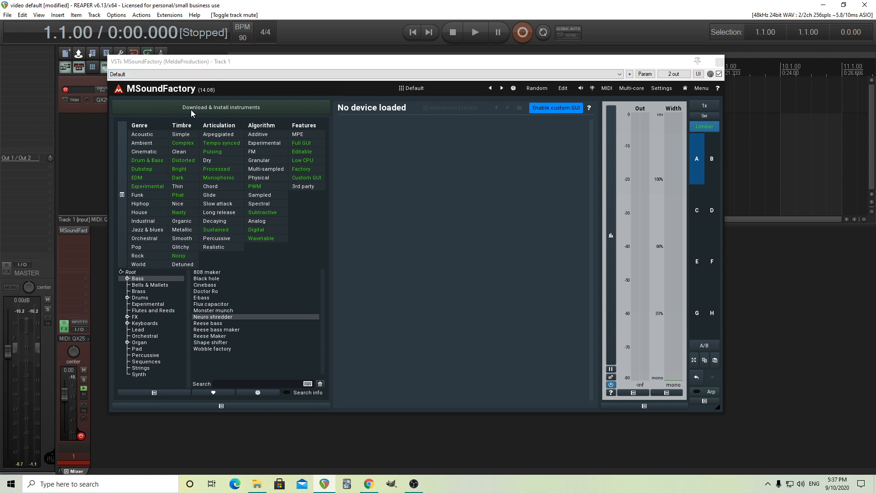
mouse_move(245, 114)
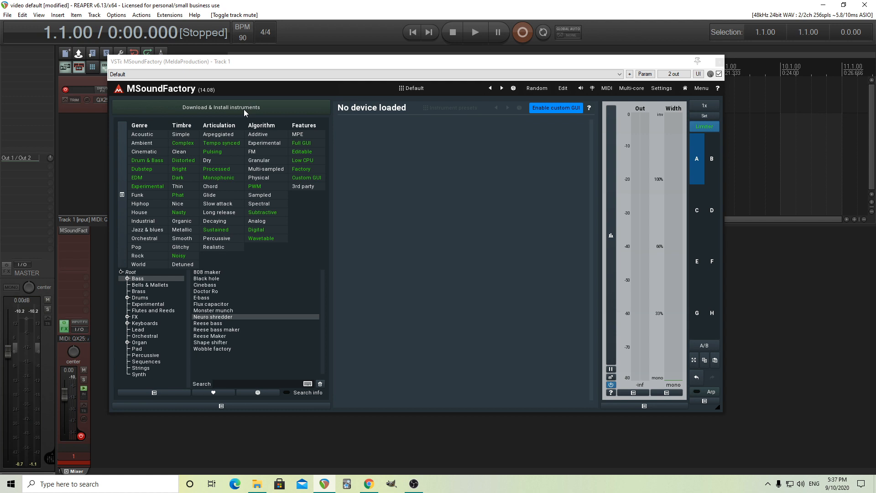
- Open the 'Download & Install instruments' window and browse the available instrument packs
left_click(220, 107)
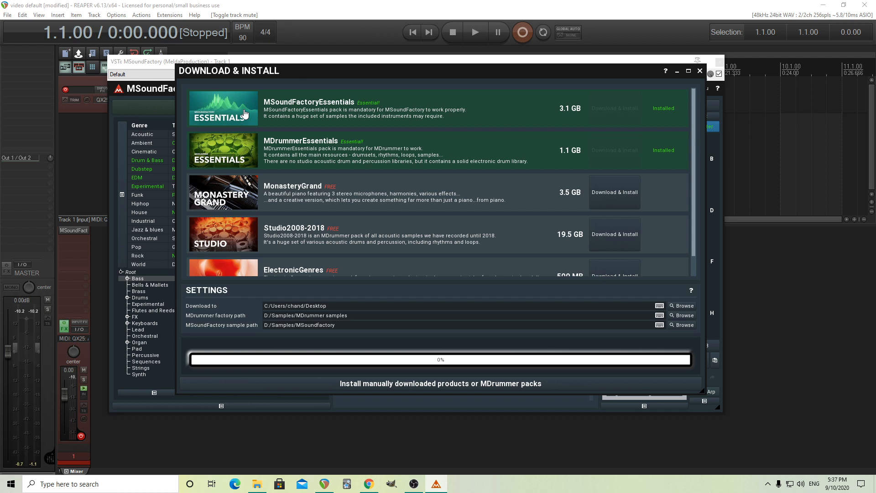
mouse_move(379, 104)
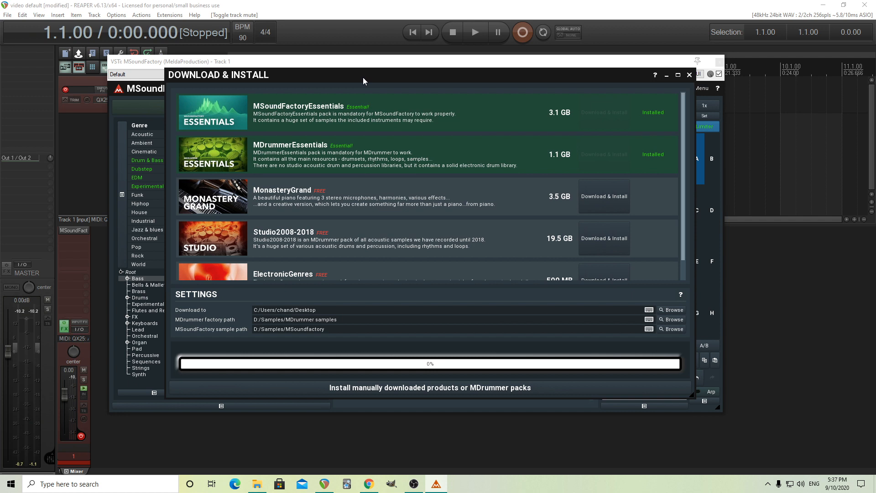
mouse_move(364, 110)
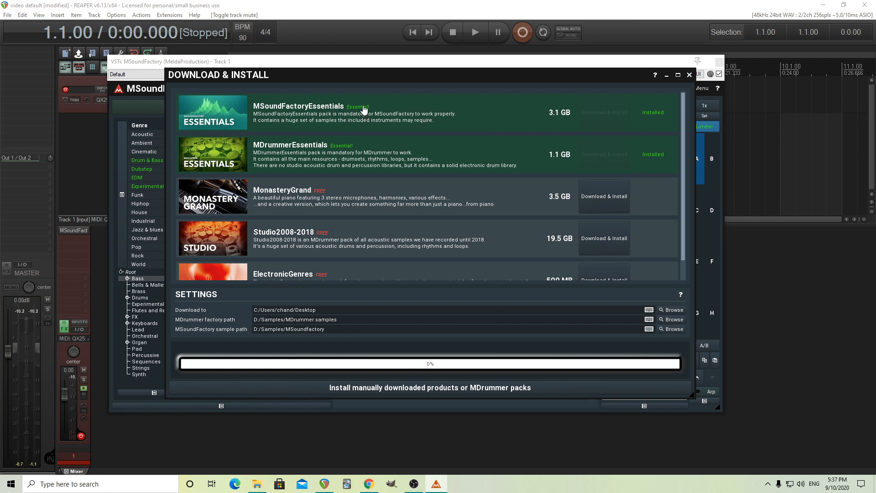
mouse_move(566, 150)
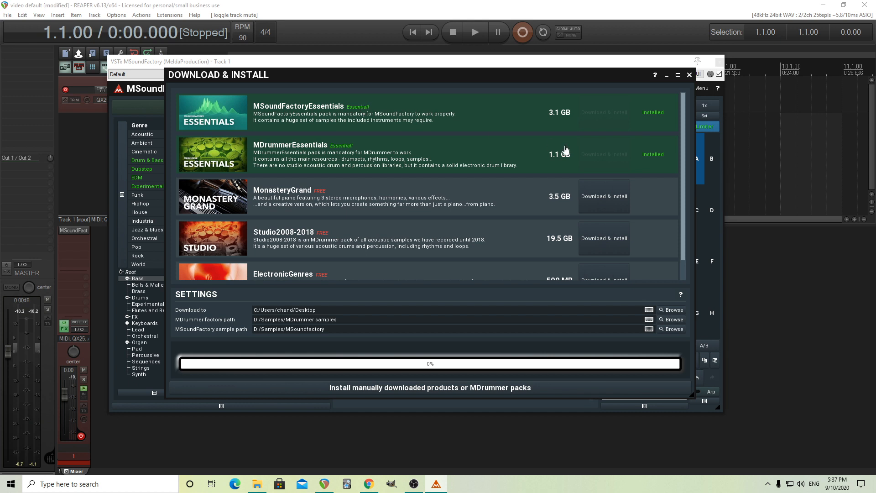
mouse_move(611, 260)
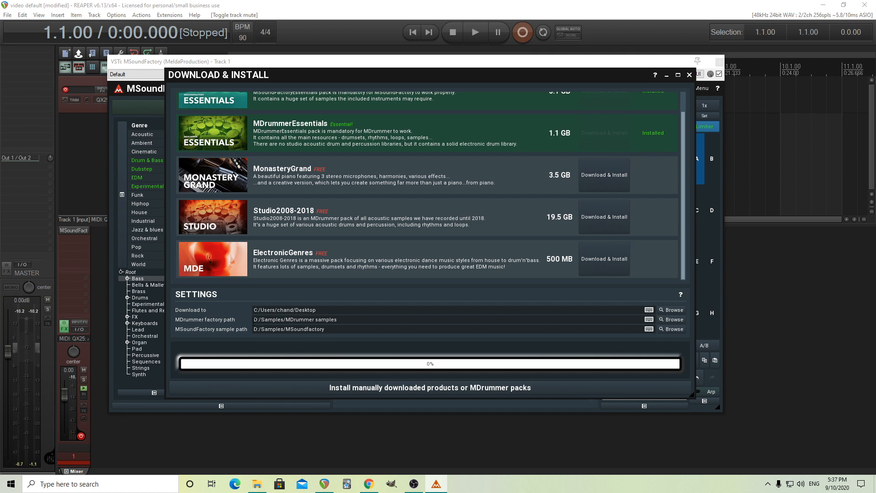
mouse_move(244, 328)
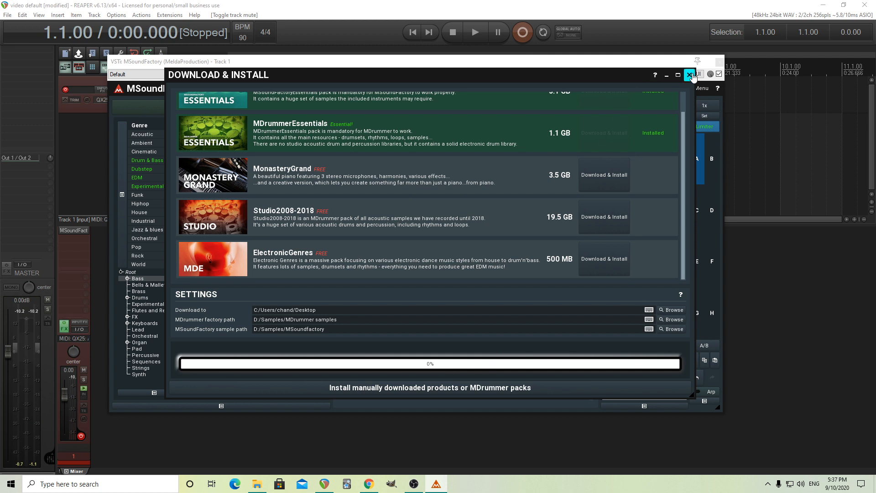
- Close the Download & Install window, returning to the empty instrument browser
left_click(691, 74)
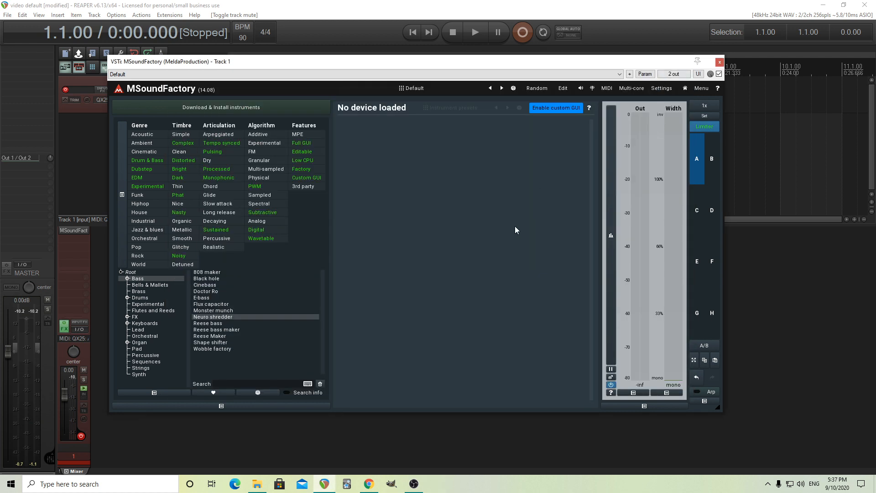
mouse_move(502, 219)
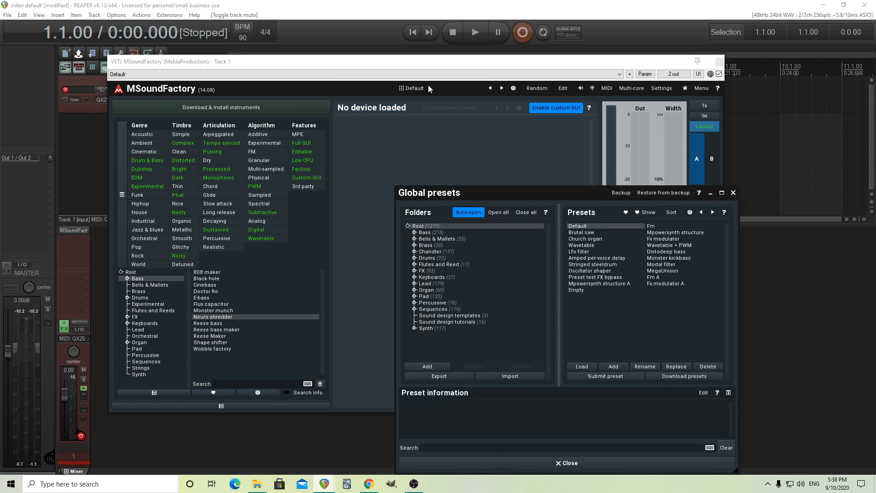
- Audition Mpowersynth structure and Brutal saw, load Church organ, and move the presets window aside
left_click(651, 226)
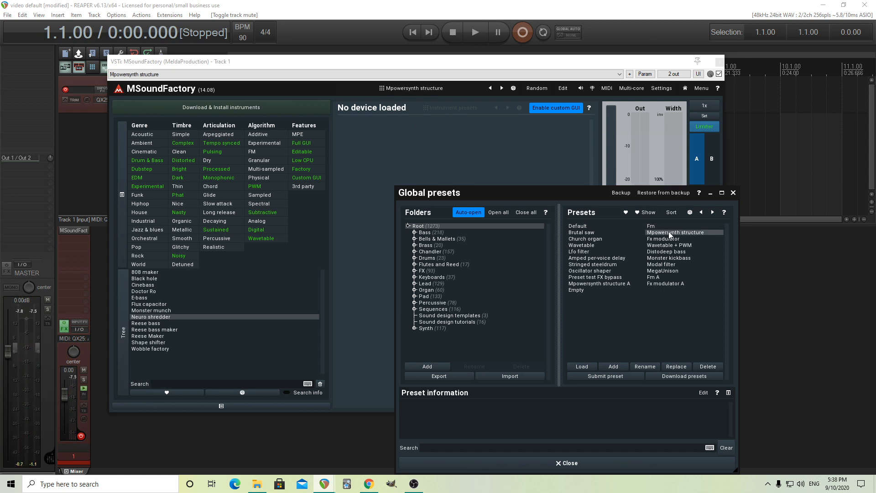
left_click(581, 232)
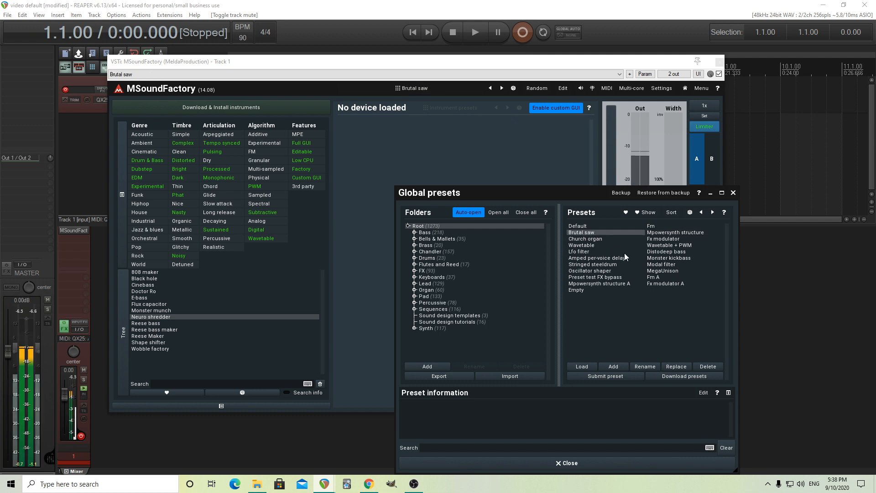
left_click(585, 238)
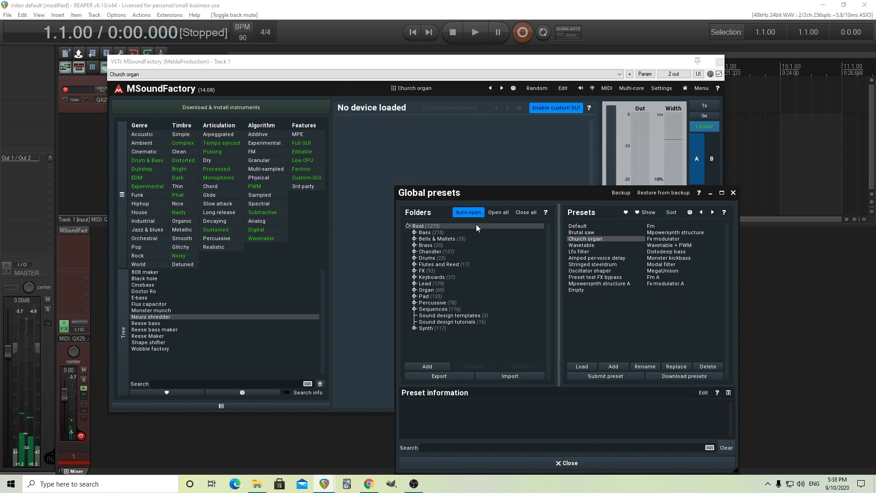
left_click_drag(559, 192, 423, 157)
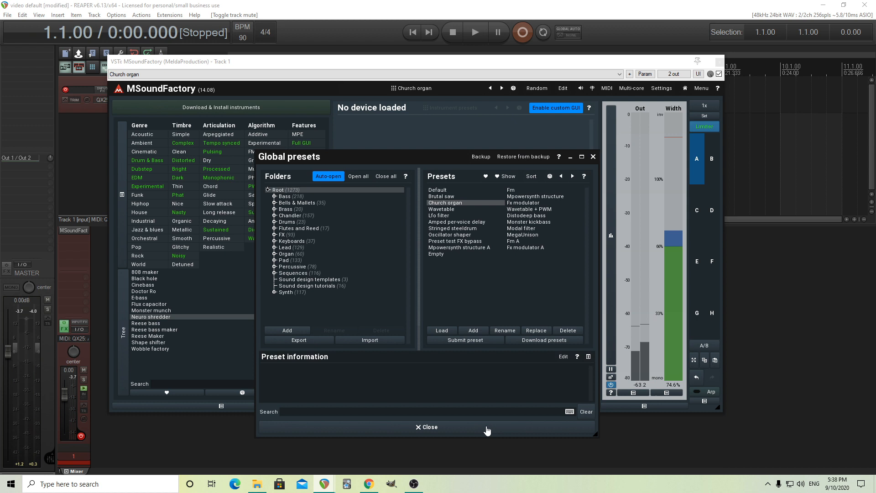
- Close Global presets and view Church organ's FX, then Generator, sections in Edit
left_click(426, 426)
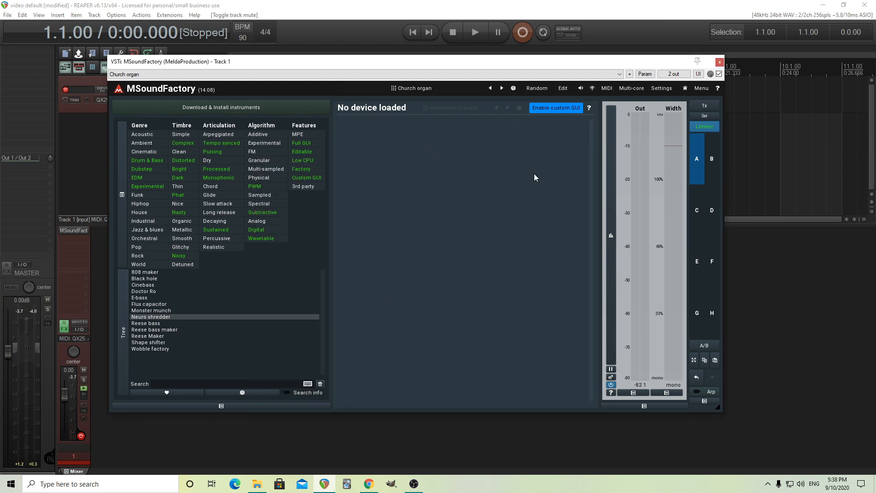
mouse_move(463, 264)
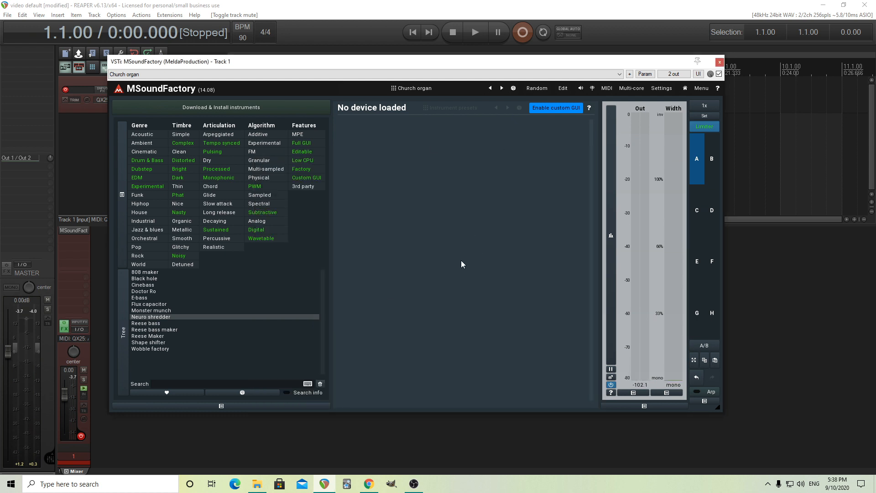
left_click(563, 88)
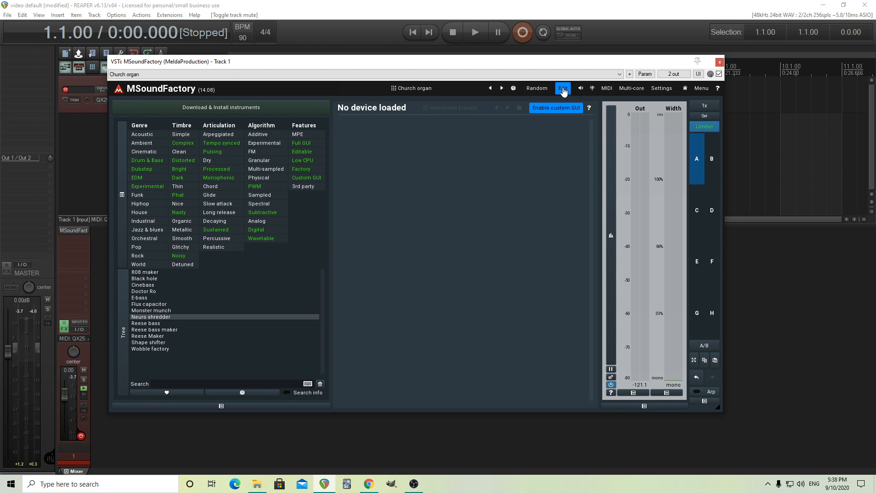
left_click(563, 88)
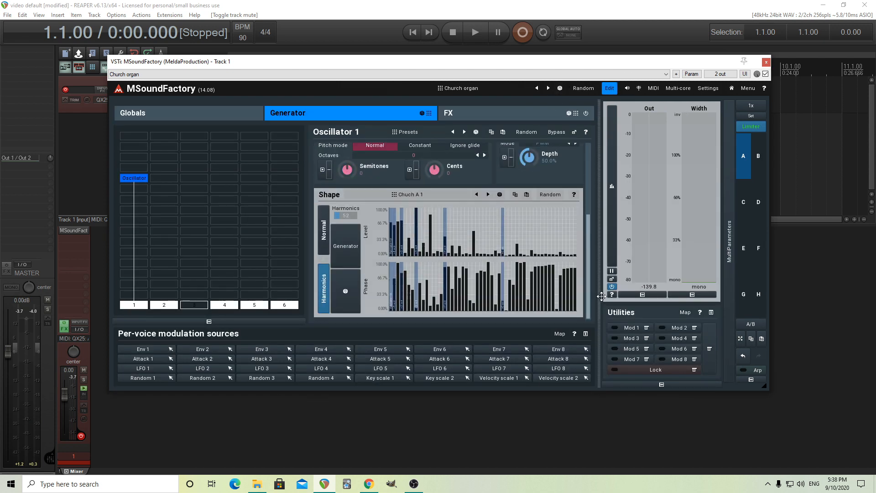
left_click(448, 113)
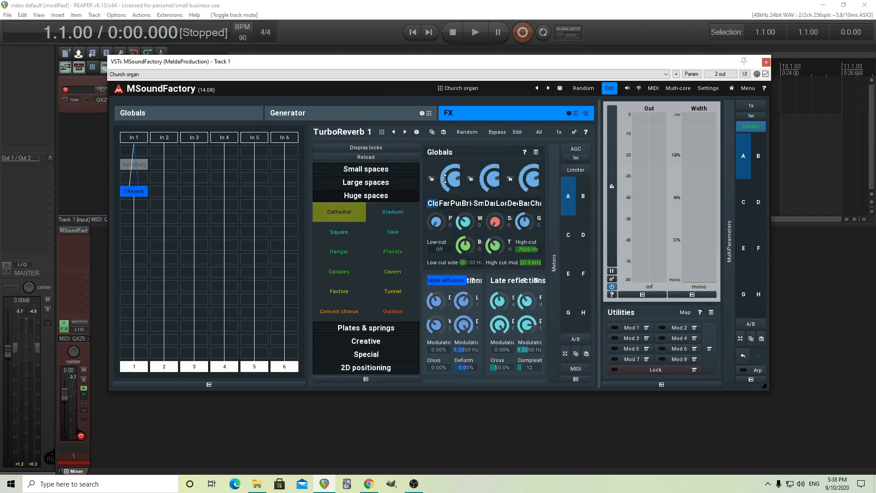
mouse_move(301, 116)
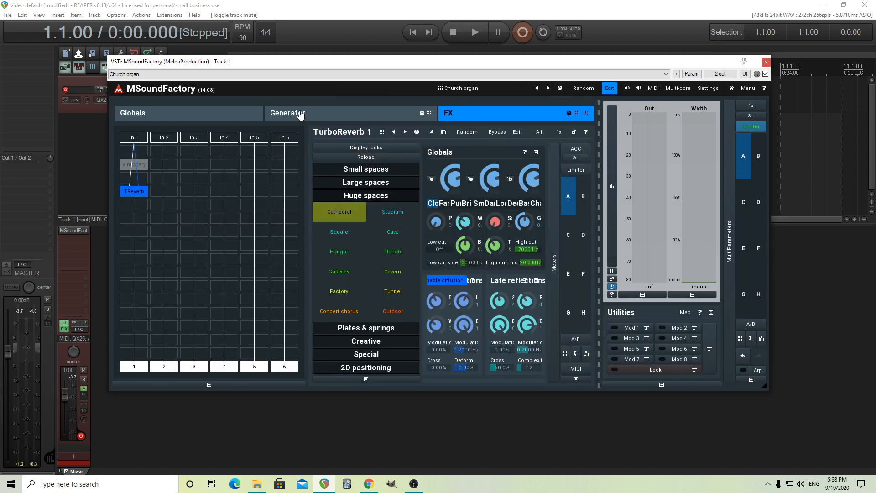
left_click(288, 113)
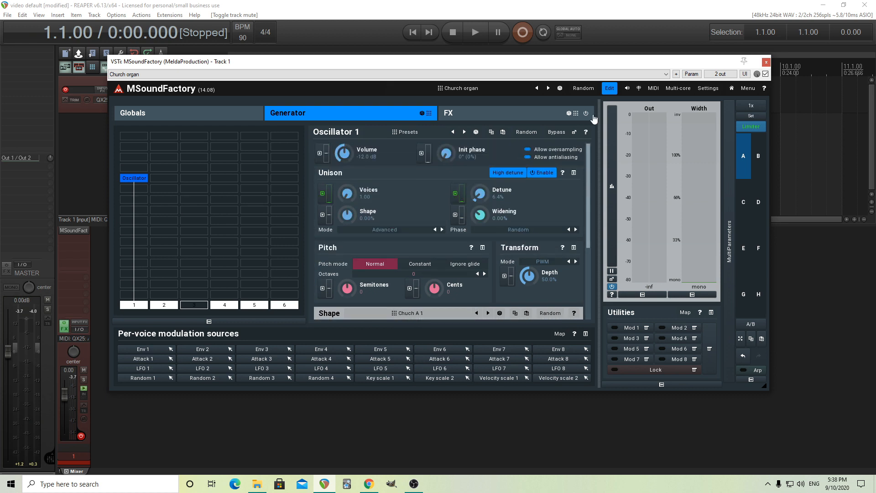
mouse_move(499, 91)
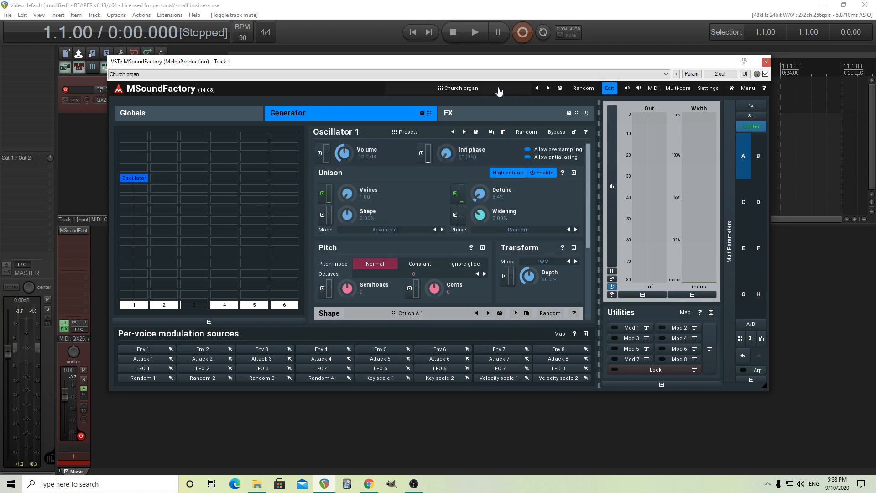
- In Bells & Mallets > Synthesizer, try Glockis, then load the Marumba preset
left_click(461, 87)
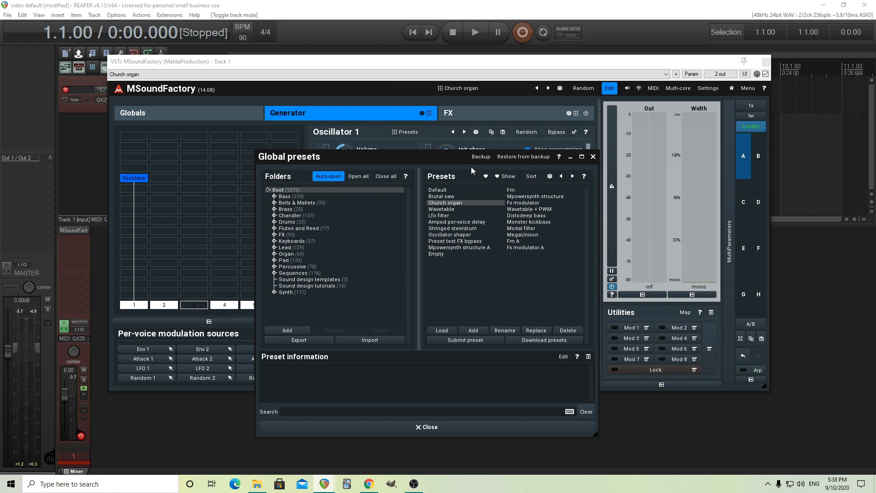
mouse_move(270, 214)
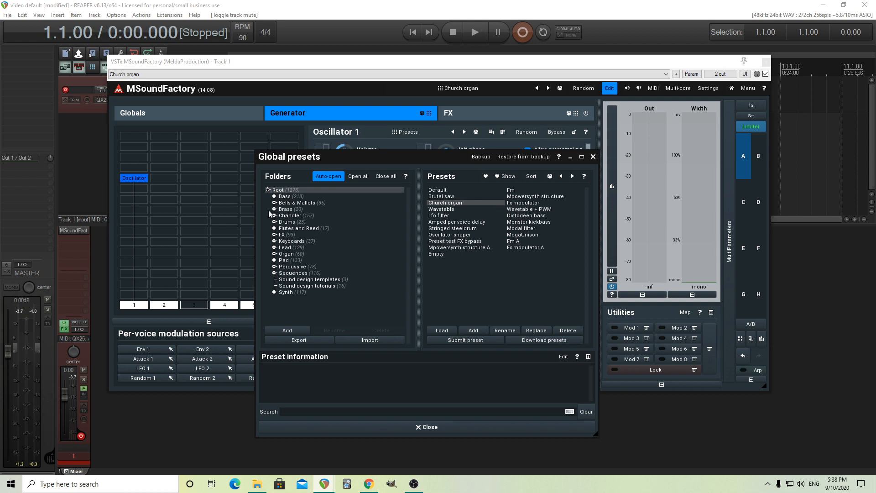
mouse_move(273, 211)
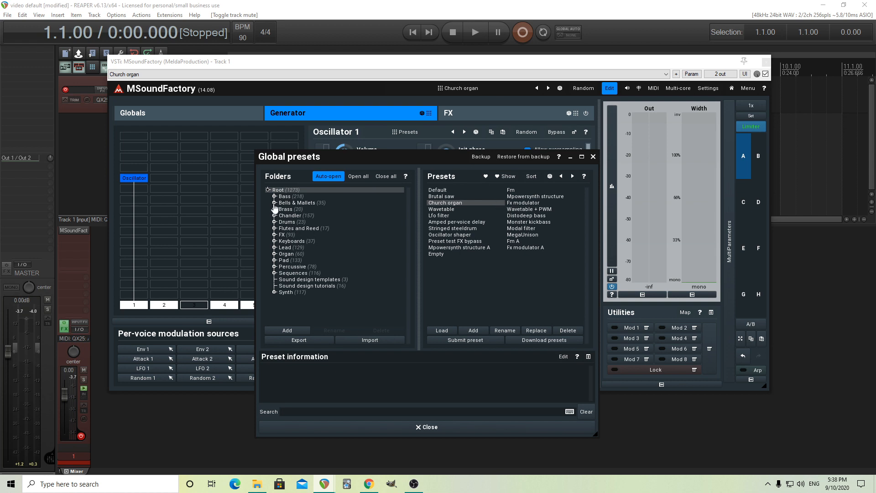
left_click(296, 202)
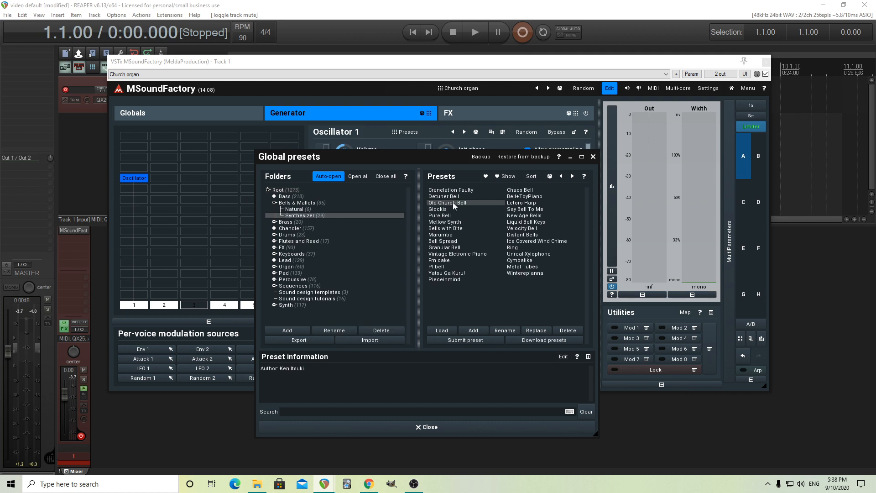
double_click(438, 209)
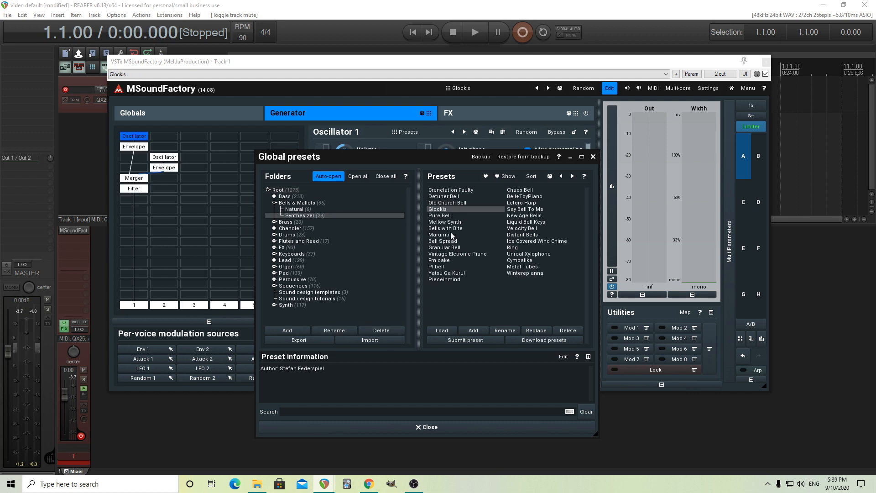
left_click(441, 235)
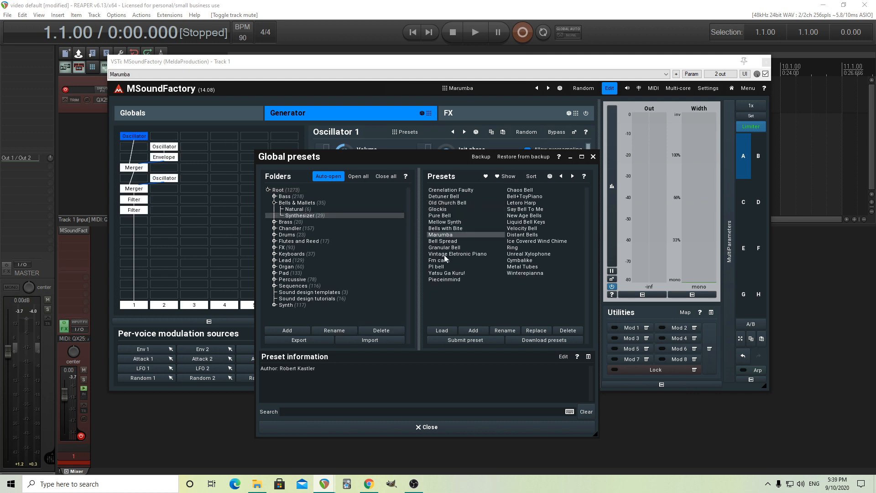
- View Marumba's Oscillator 2, Merger, Oscillator 3 and Envelope 1 modules in turn
left_click(164, 147)
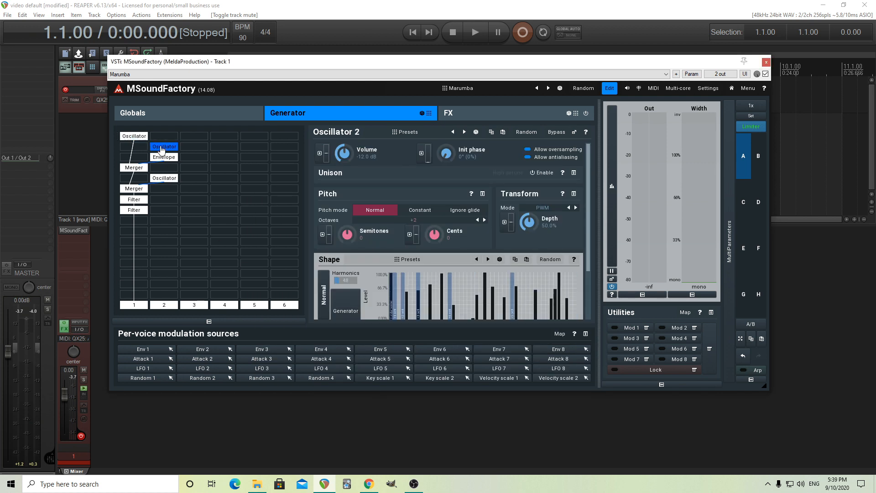
left_click(133, 167)
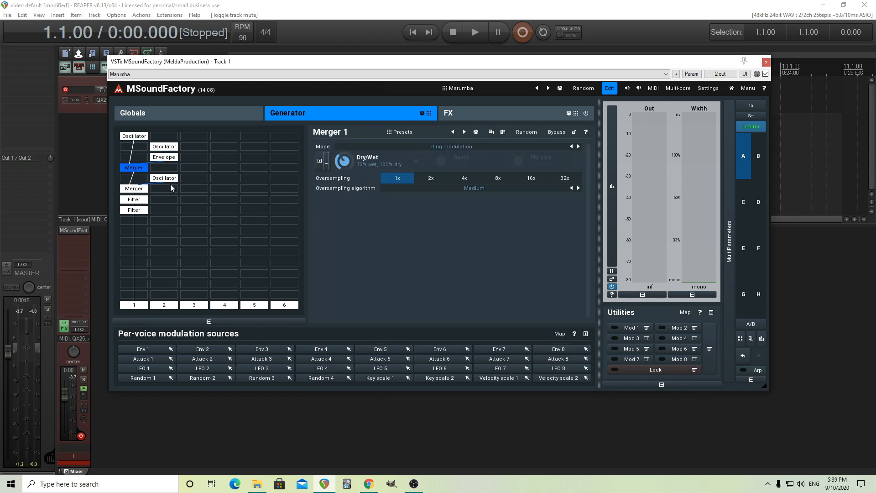
left_click(164, 178)
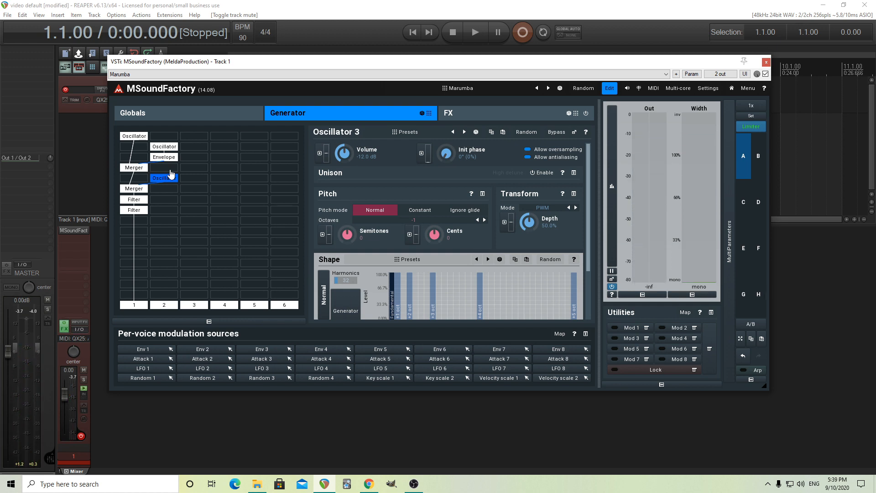
mouse_move(145, 169)
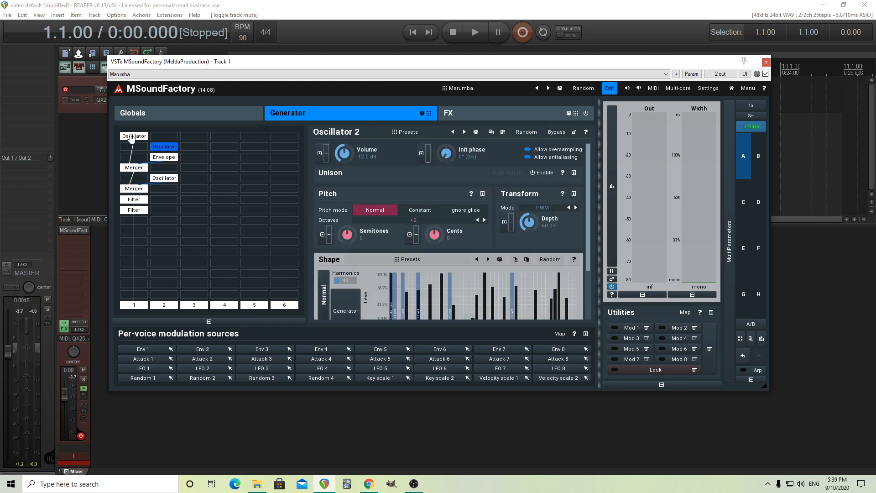
left_click(164, 157)
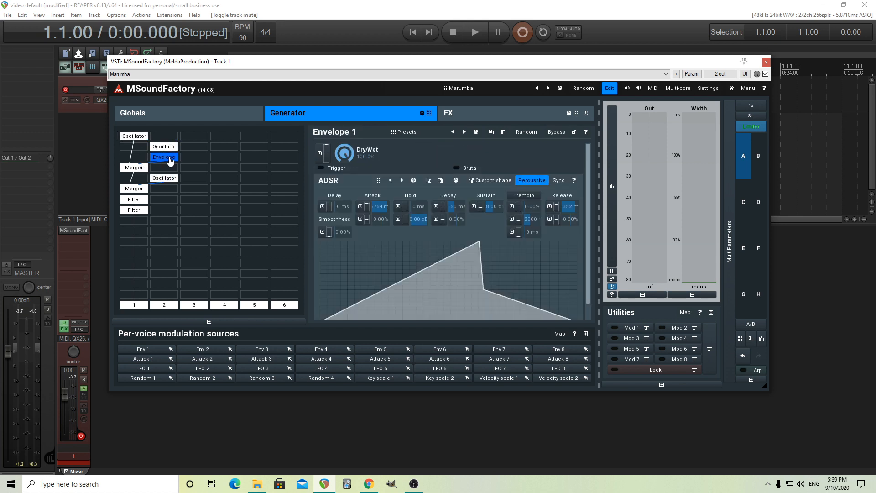
mouse_move(160, 192)
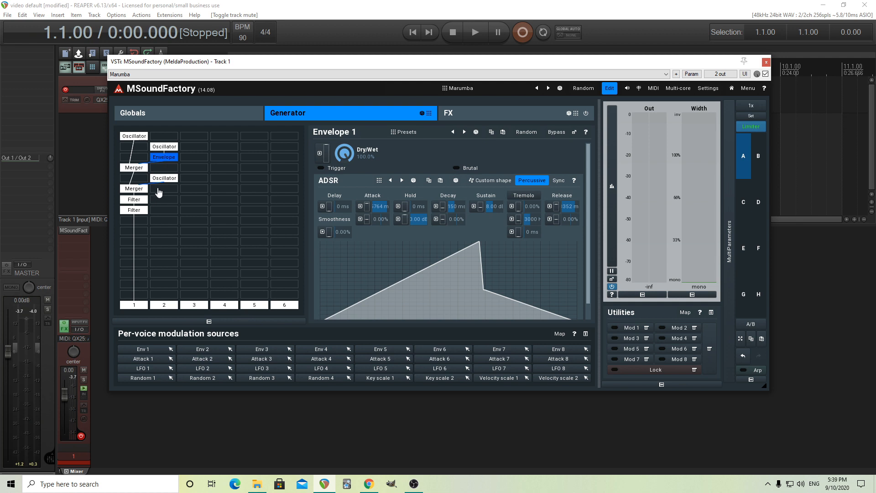
mouse_move(158, 197)
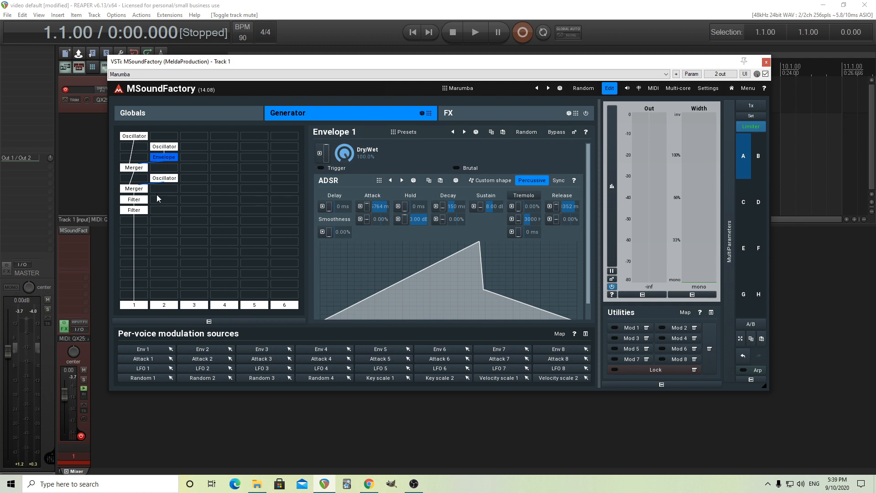
mouse_move(175, 212)
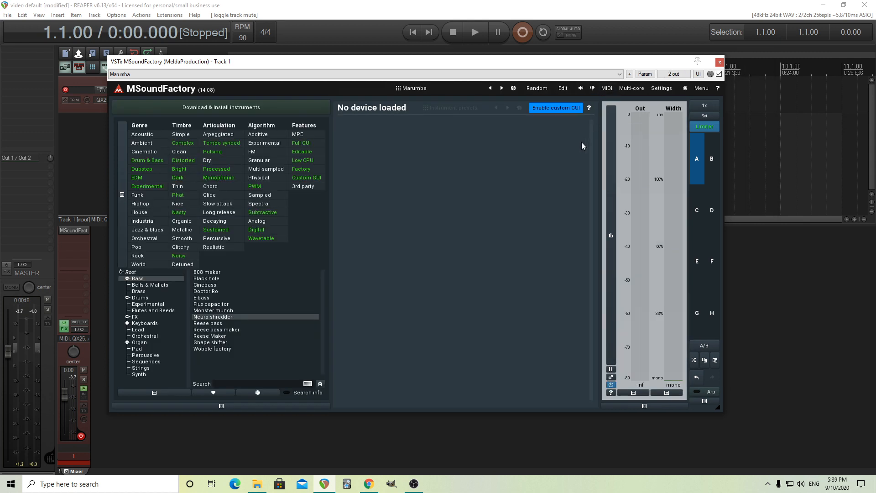
mouse_move(553, 155)
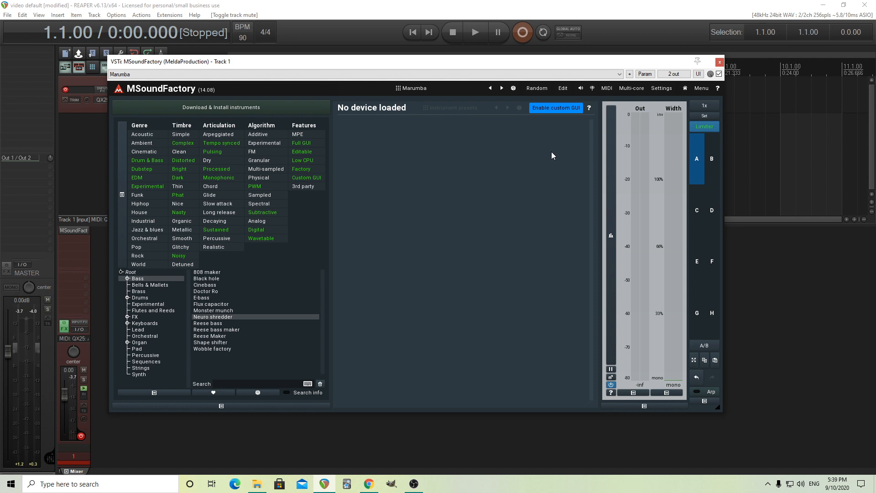
mouse_move(482, 276)
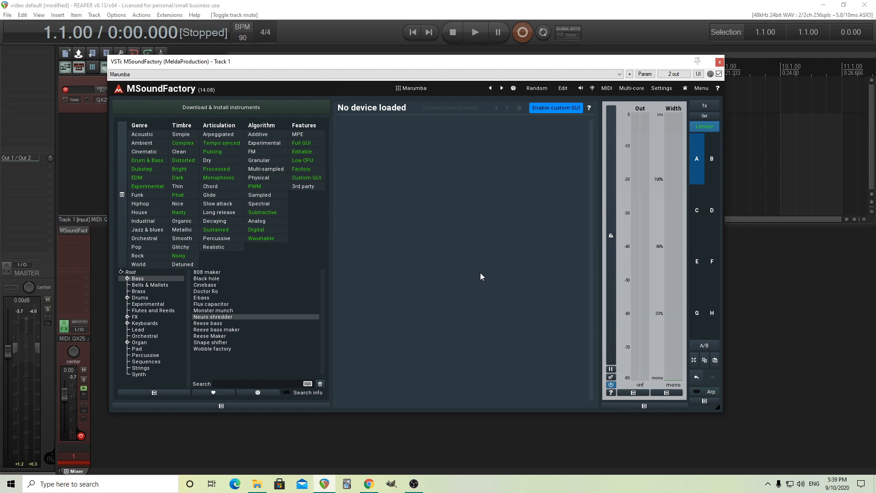
mouse_move(479, 280)
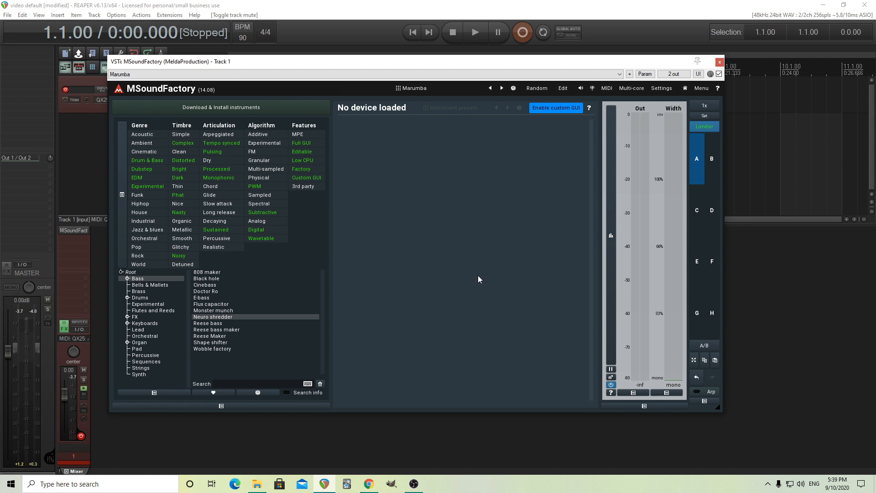
mouse_move(205, 273)
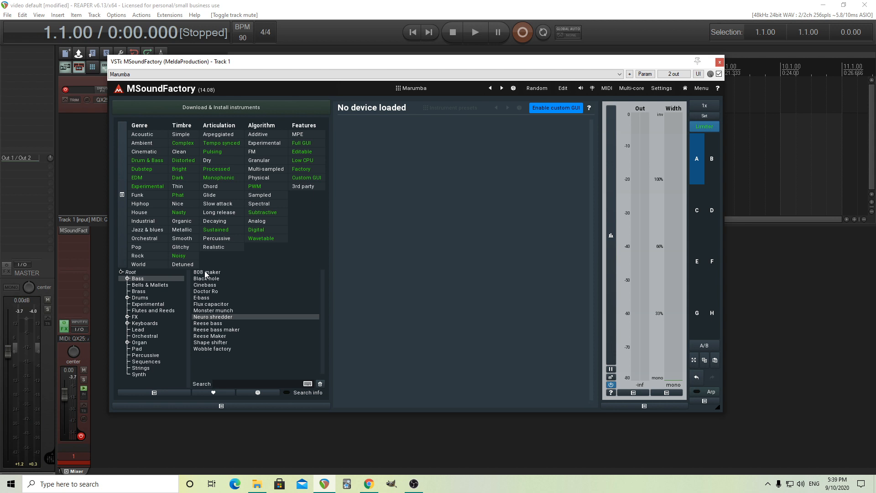
- Load 808 maker from the Bass list, scroll its custom GUI, and show the SYNTH page
double_click(206, 272)
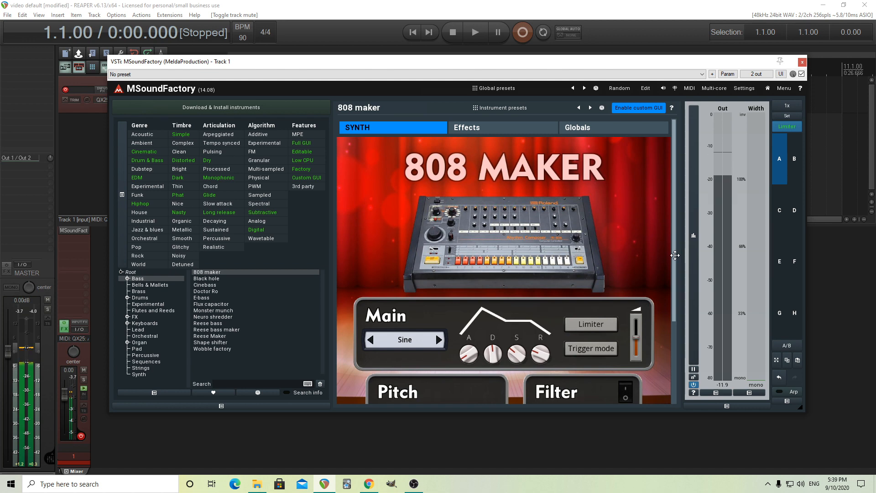
scroll("down", 3)
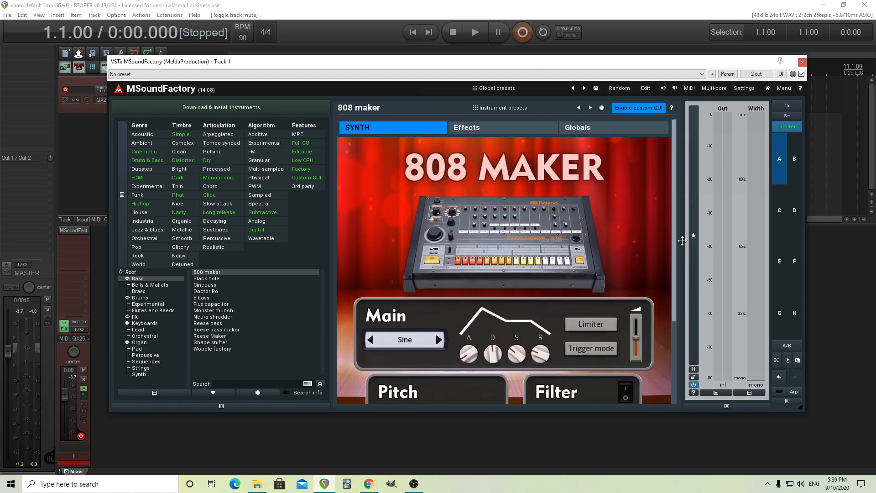
mouse_move(662, 211)
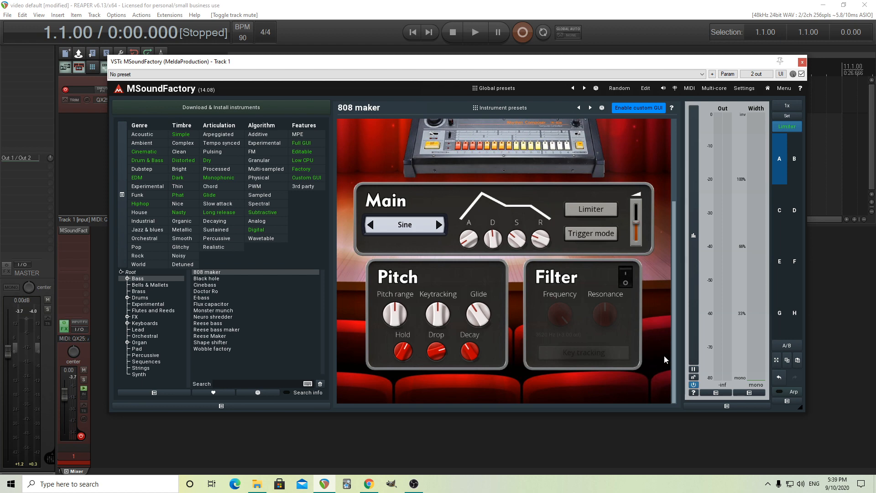
left_click(466, 127)
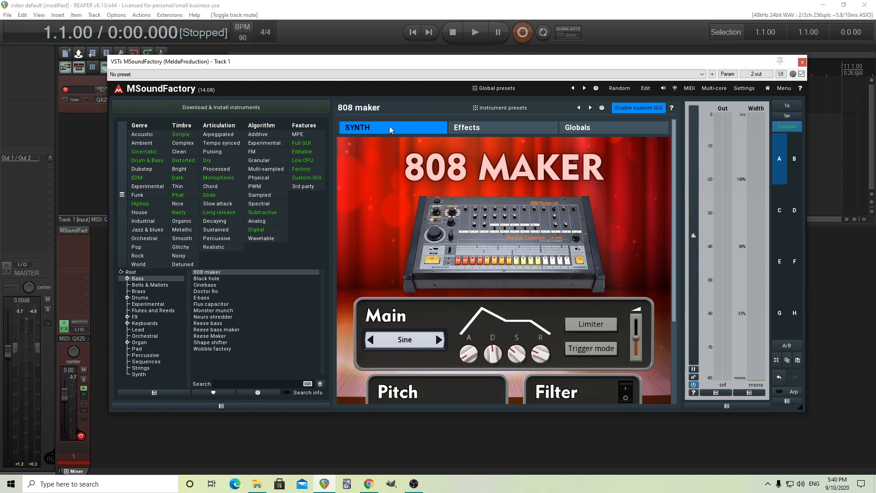
mouse_move(391, 124)
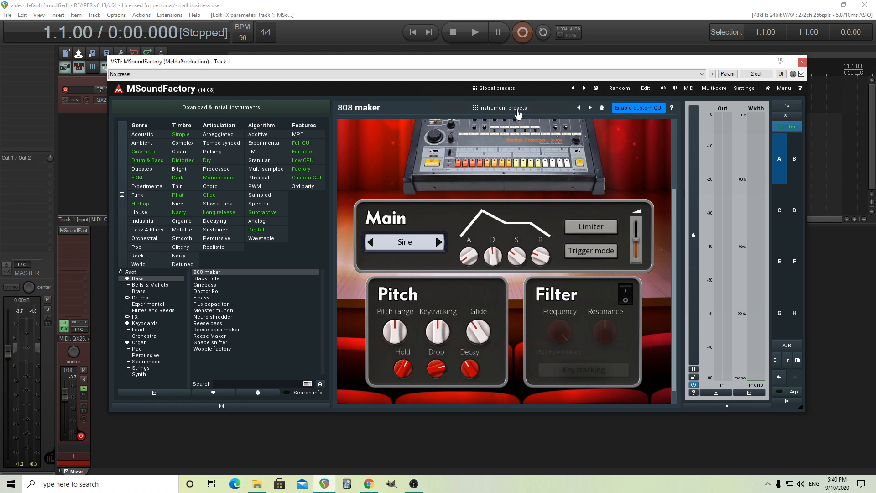
mouse_move(508, 92)
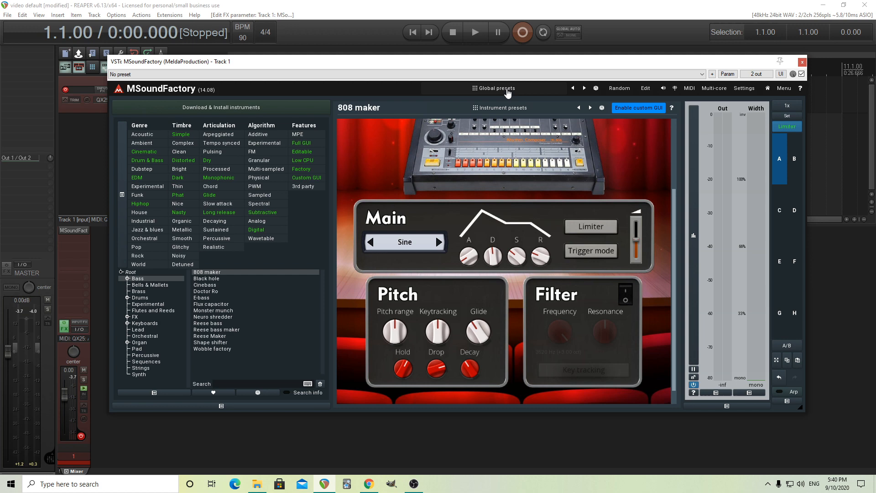
- Open and close Global presets, then open the 808 maker's Instrument presets window
left_click(494, 87)
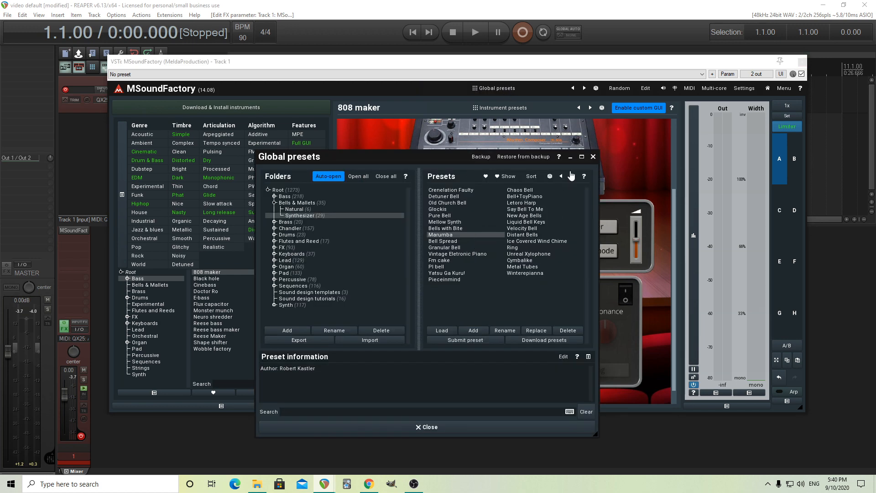
left_click(427, 426)
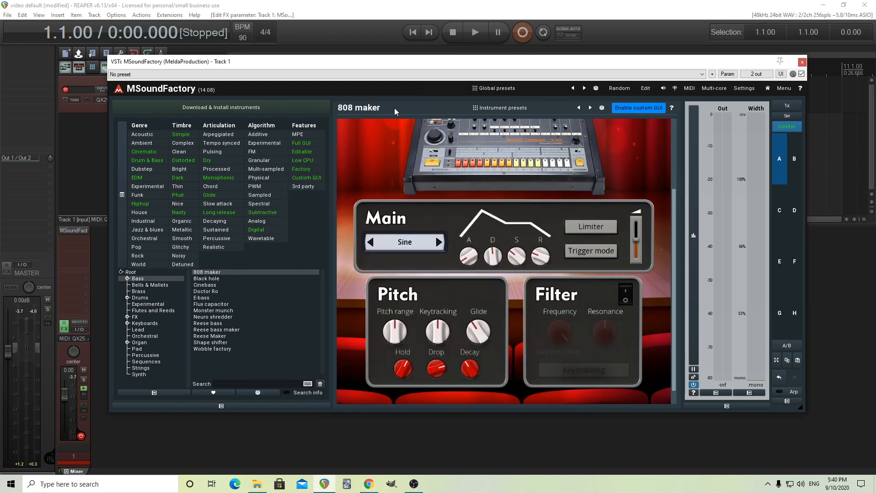
mouse_move(509, 111)
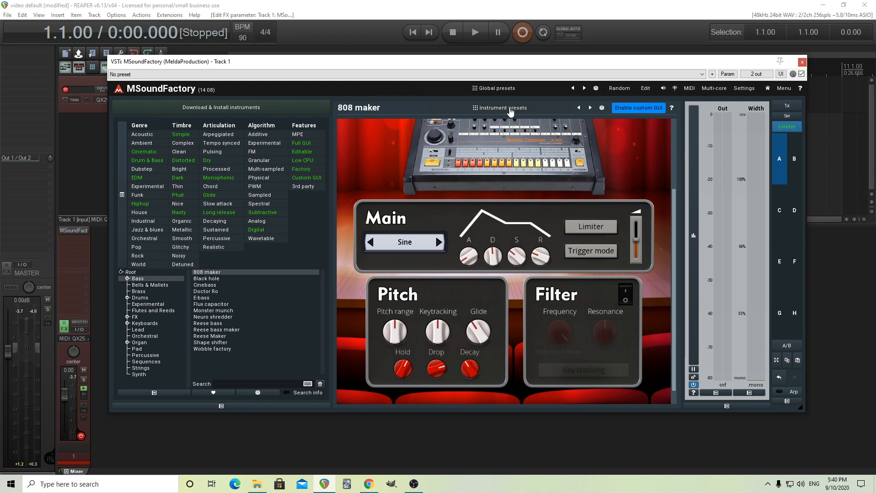
left_click(502, 108)
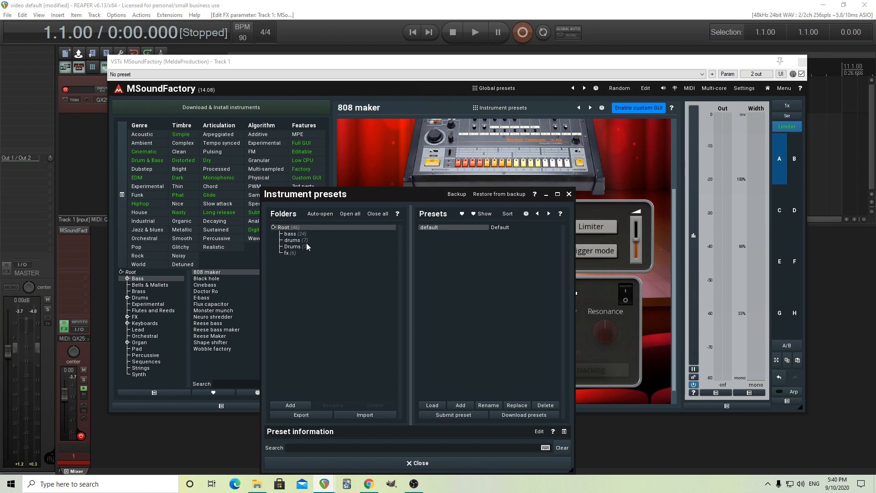
- Open the drums folder, audition synth toms, and load Kick in the chest
left_click(291, 239)
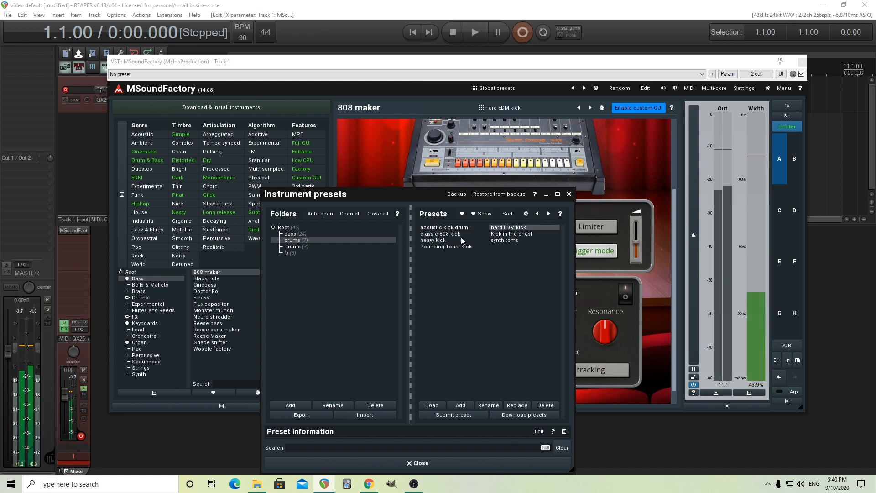
left_click(441, 233)
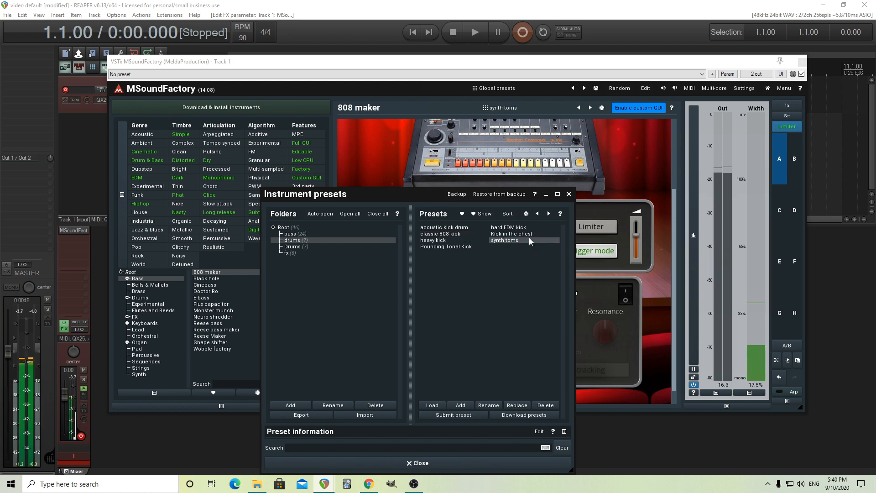
left_click(511, 234)
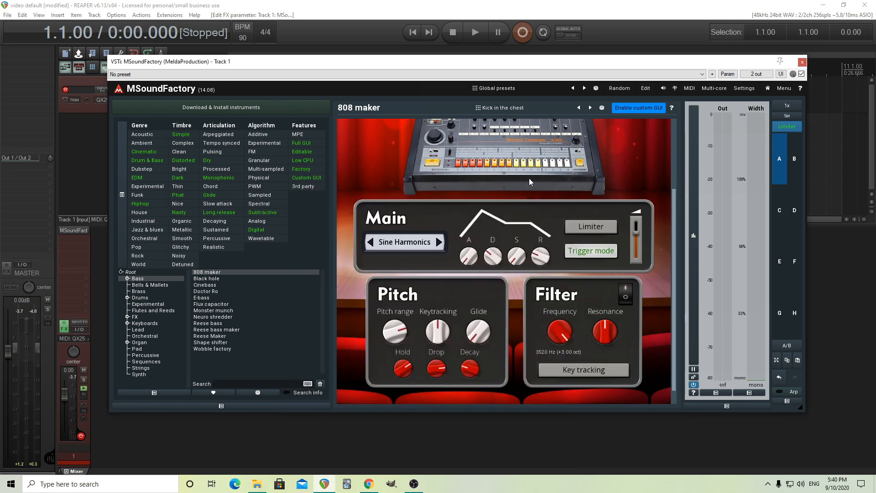
mouse_move(508, 159)
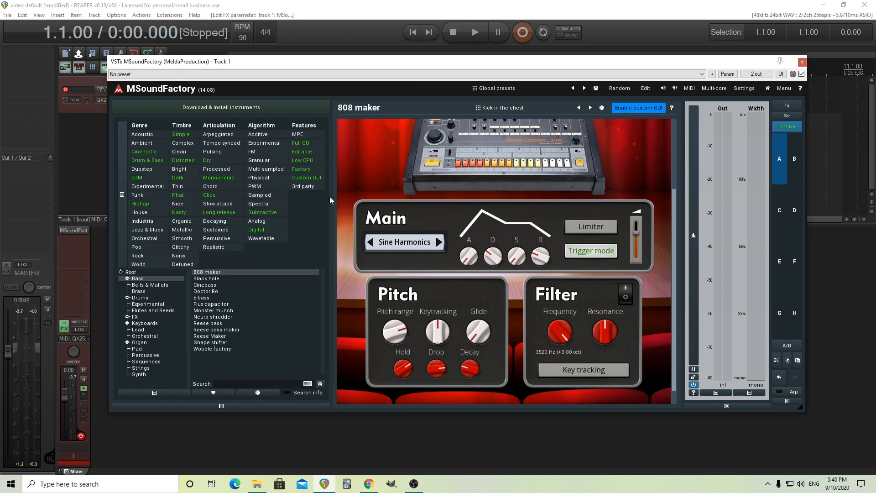
mouse_move(223, 283)
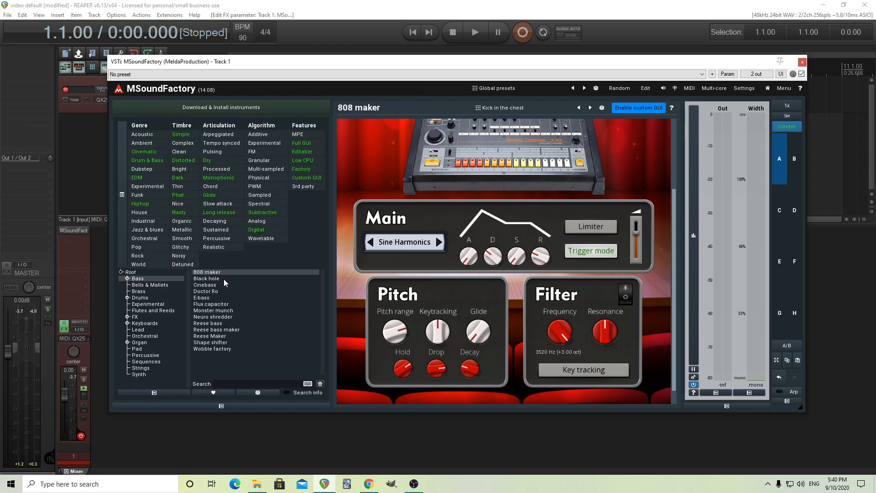
- Try E-bass, load Reese bass, then browse the Brass, Flutes and Reeds, and FX categories
left_click(206, 278)
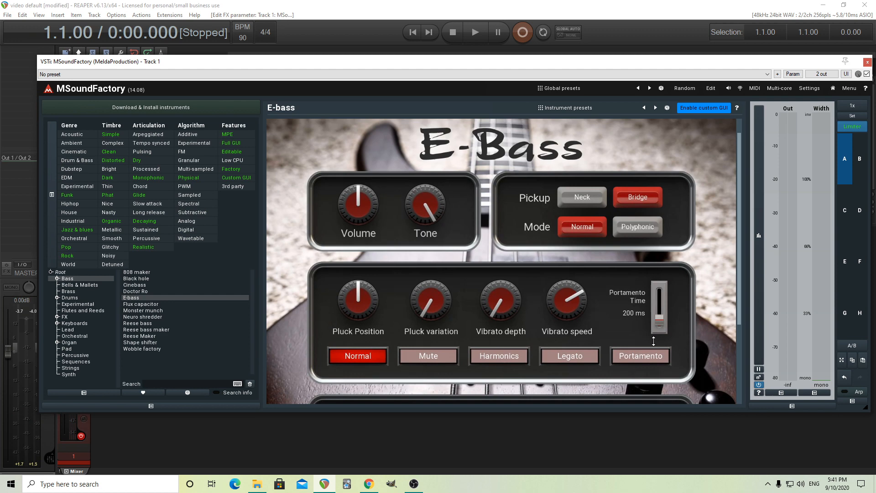
scroll("down", 3)
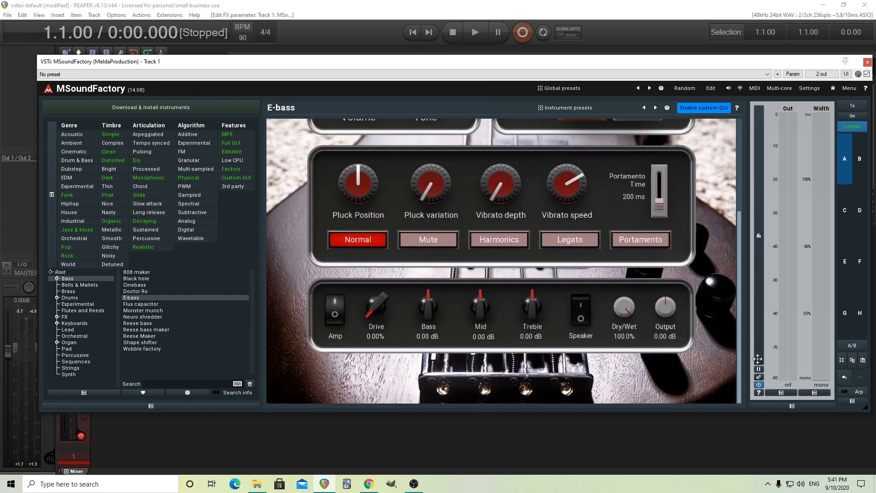
mouse_move(180, 346)
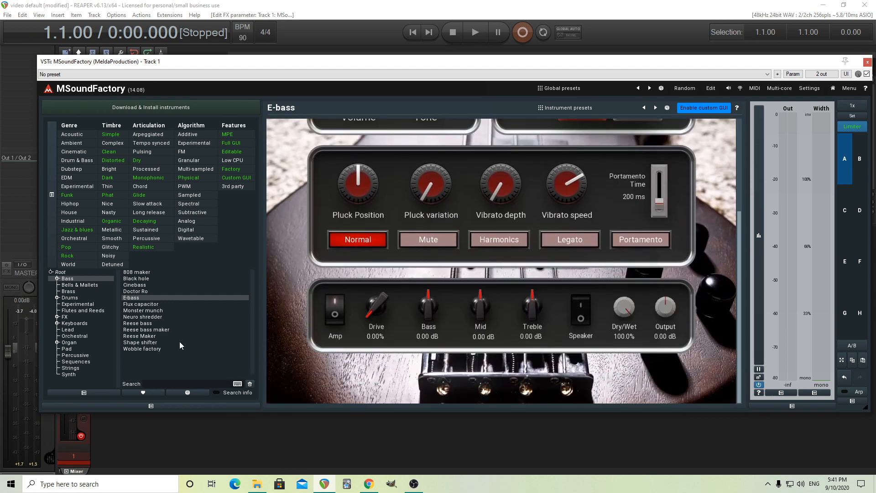
mouse_move(155, 326)
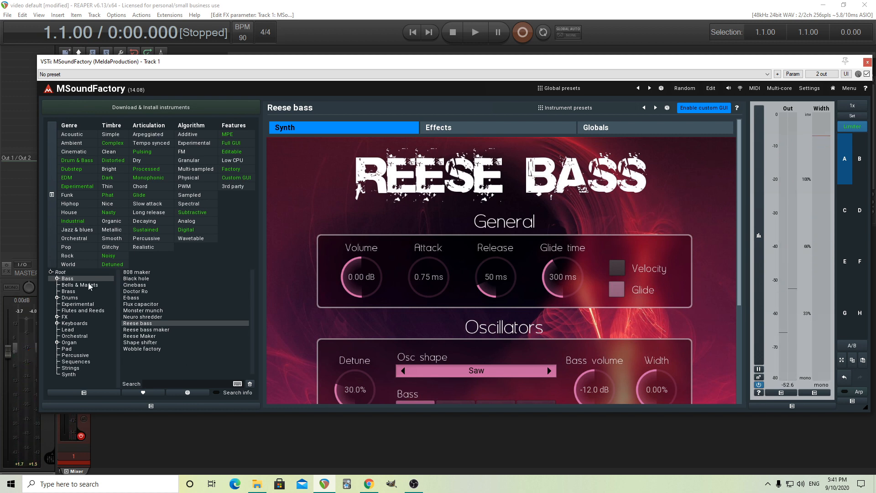
left_click(81, 284)
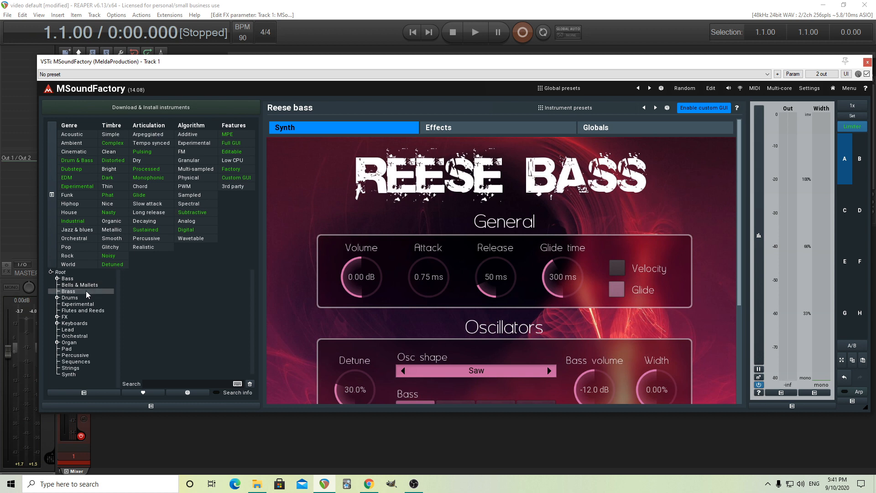
mouse_move(84, 301)
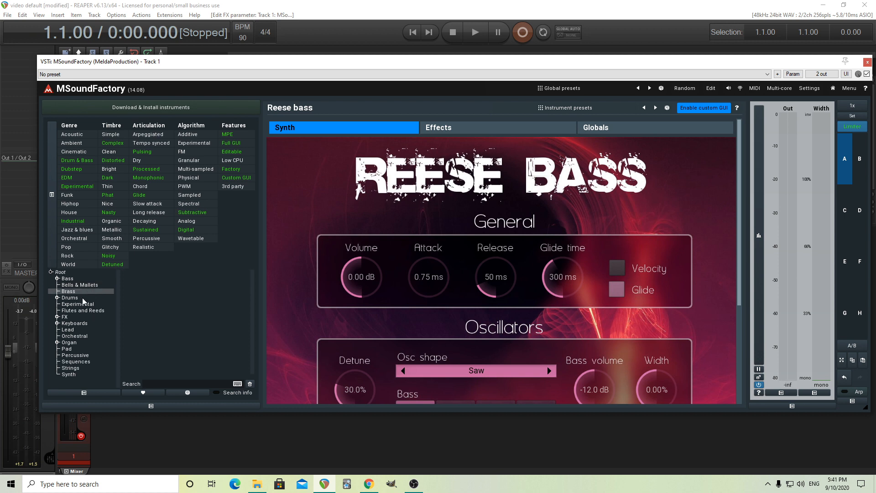
left_click(69, 297)
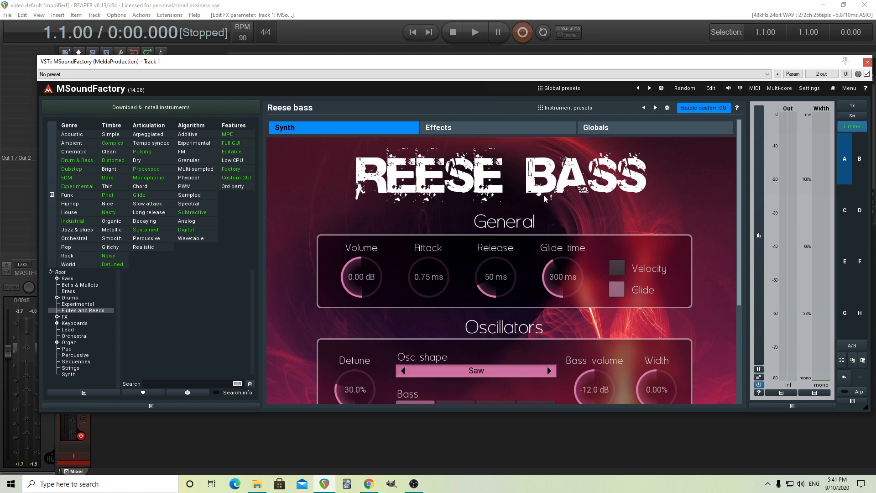
mouse_move(83, 320)
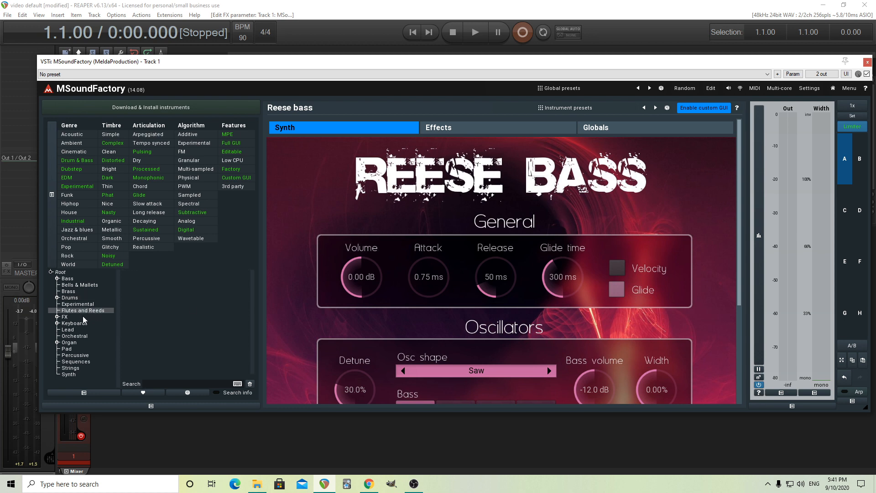
left_click(64, 317)
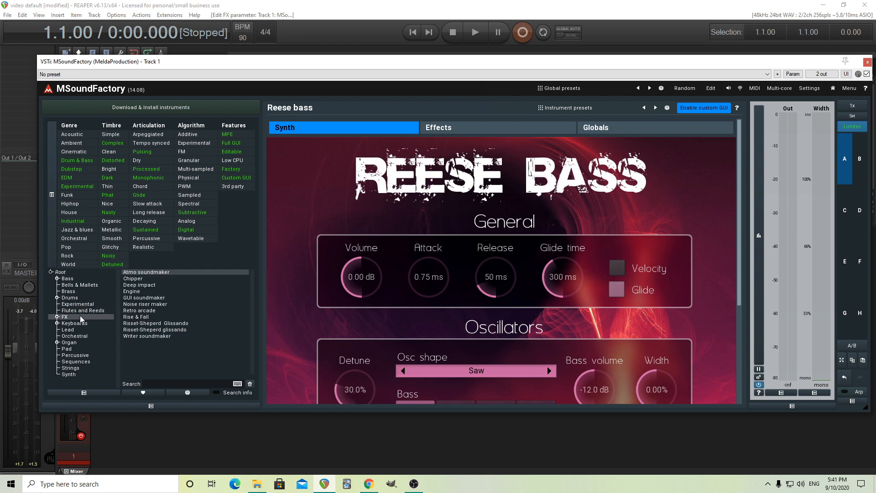
mouse_move(311, 268)
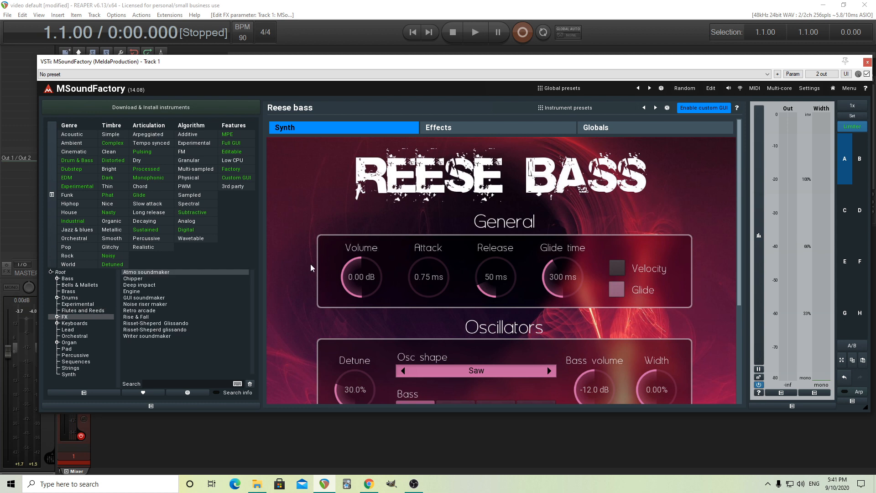
mouse_move(463, 220)
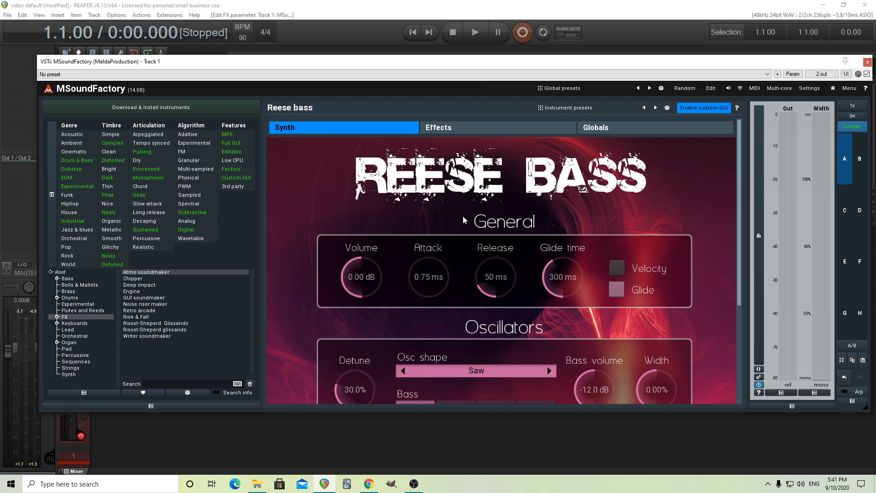
left_click(567, 107)
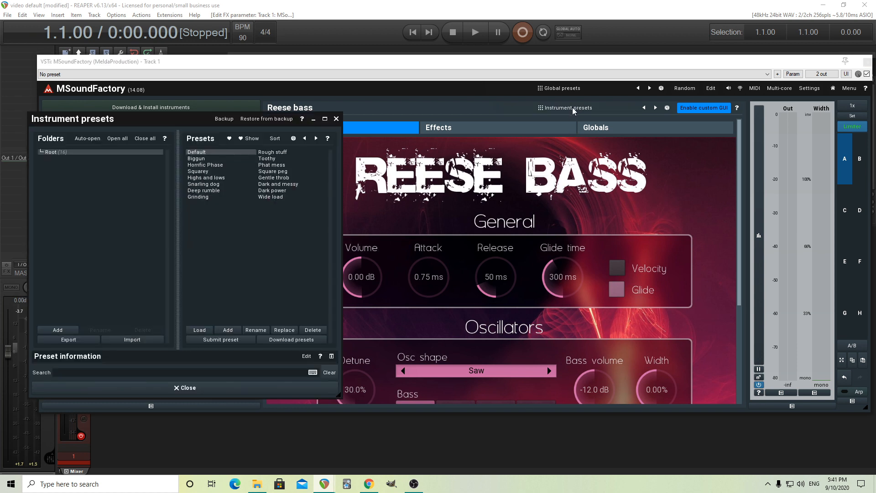
mouse_move(245, 227)
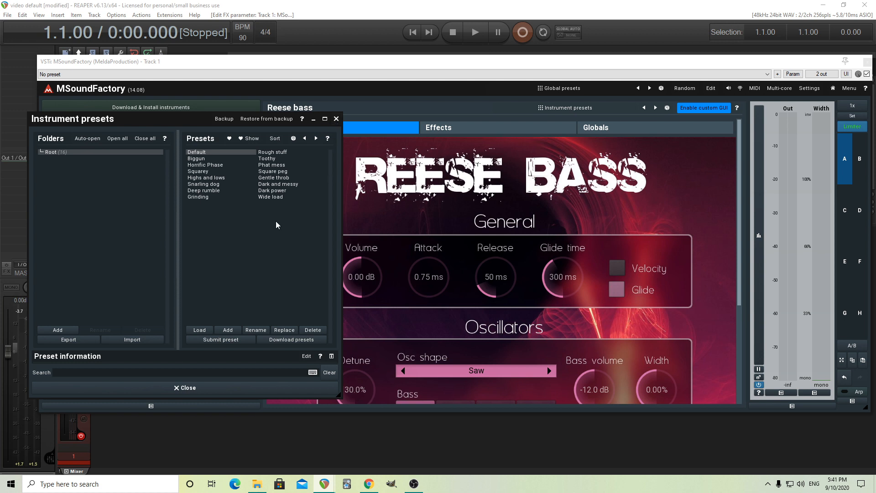
mouse_move(529, 313)
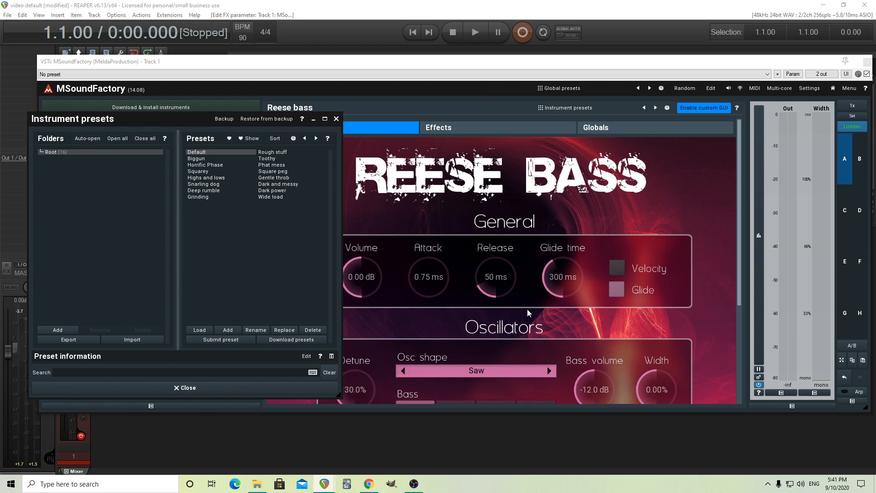
mouse_move(268, 261)
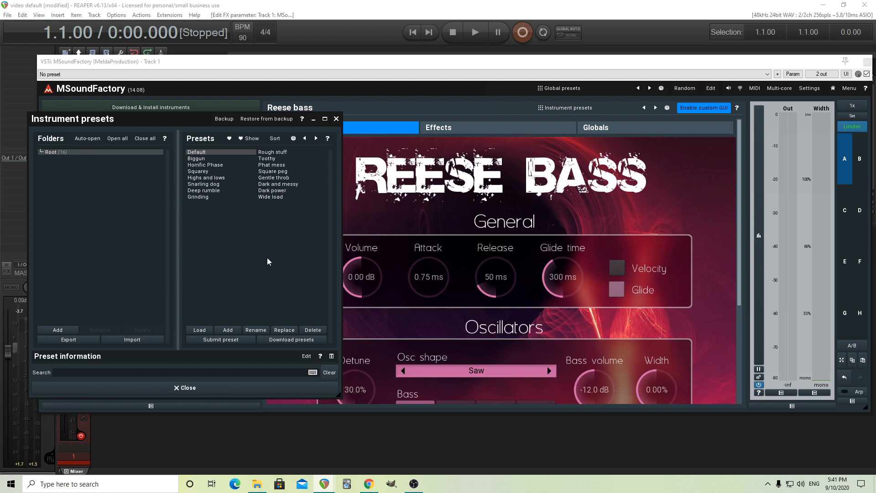
mouse_move(230, 234)
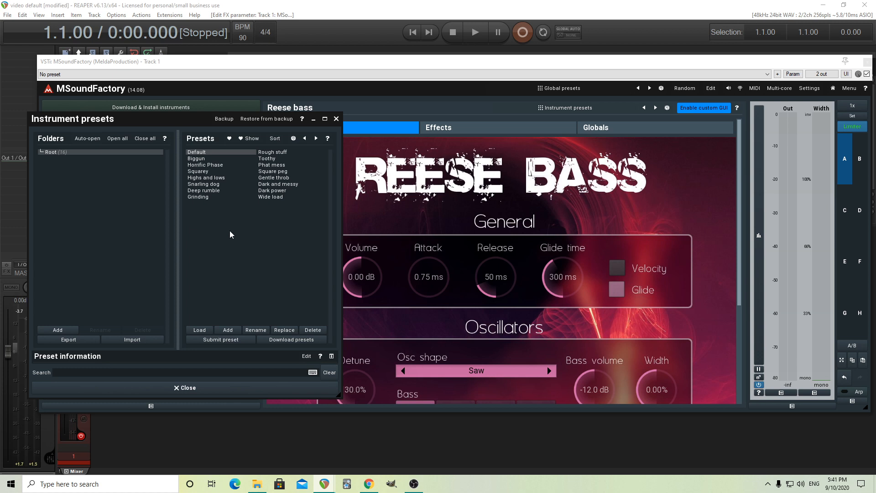
mouse_move(232, 343)
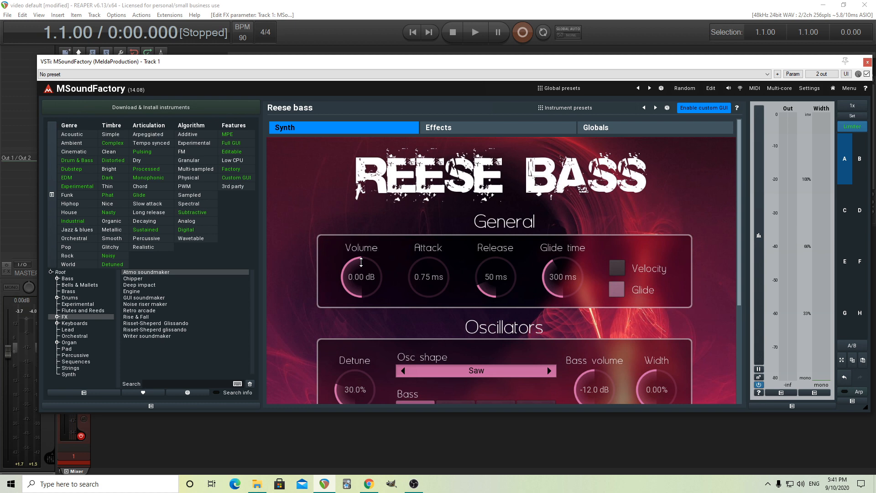
mouse_move(91, 326)
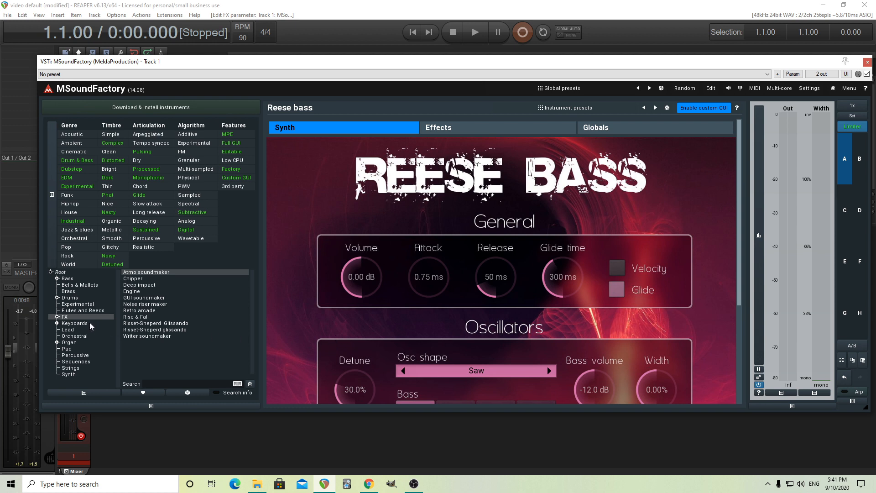
- From the Keyboards category, apply ClaviWind's Tangy Treble preset, then load the Electric piano device
left_click(74, 323)
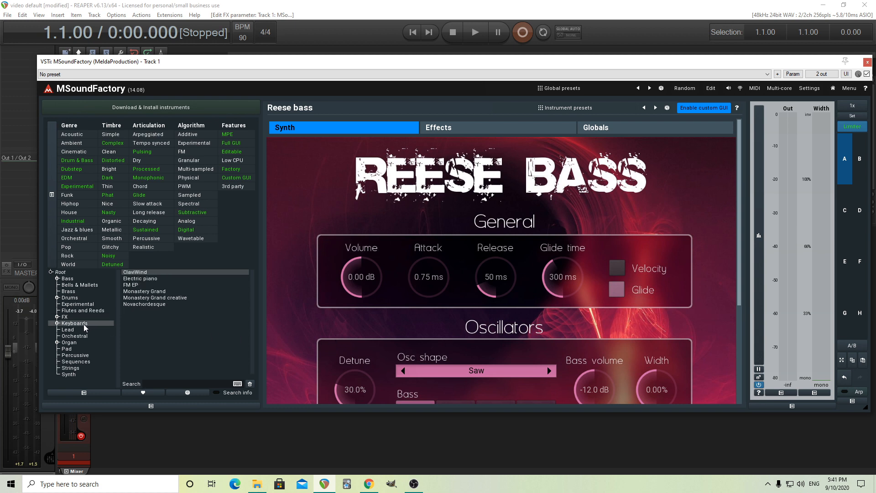
mouse_move(263, 382)
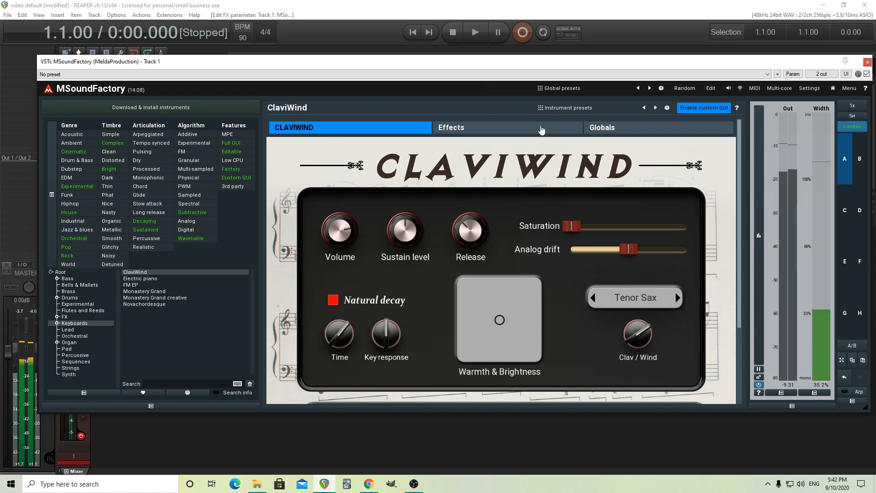
left_click(566, 107)
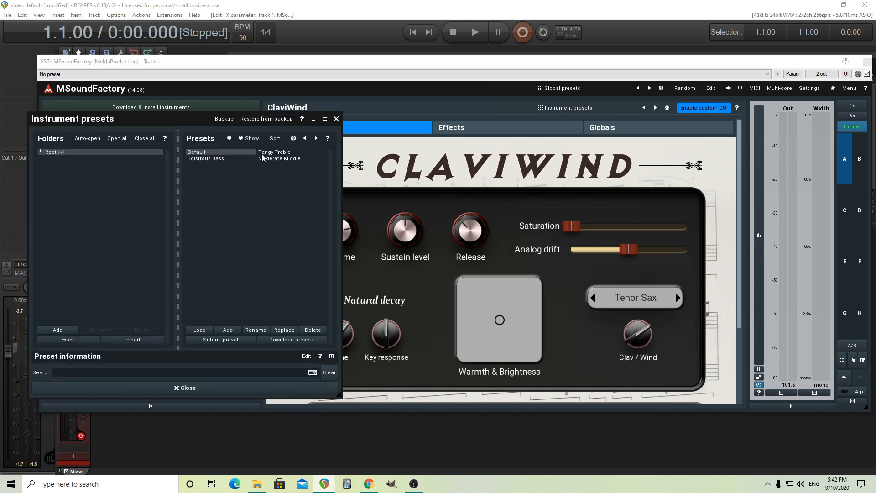
double_click(274, 151)
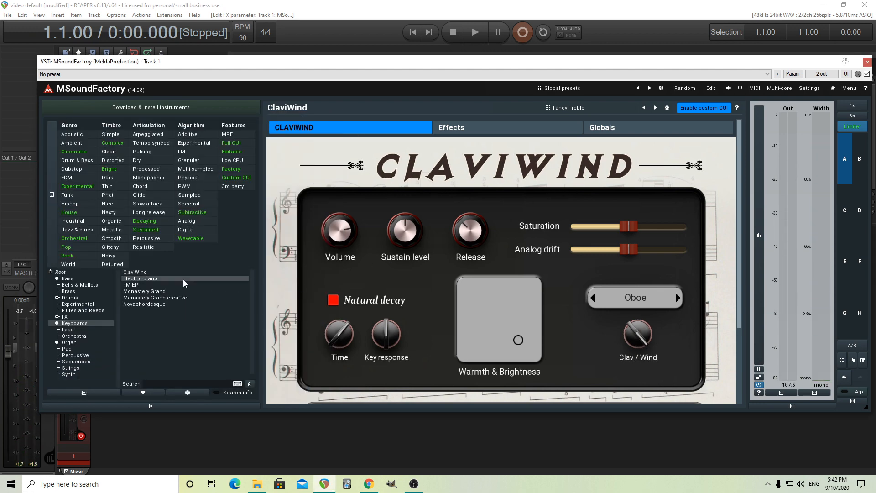
double_click(140, 278)
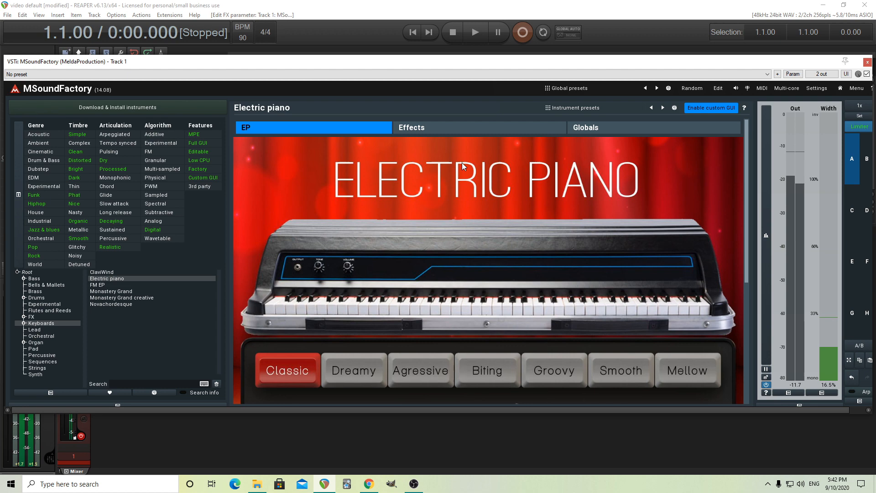
- Try the FM EP and Monastery Grand piano devices, then list the Organ category's instruments
left_click(569, 107)
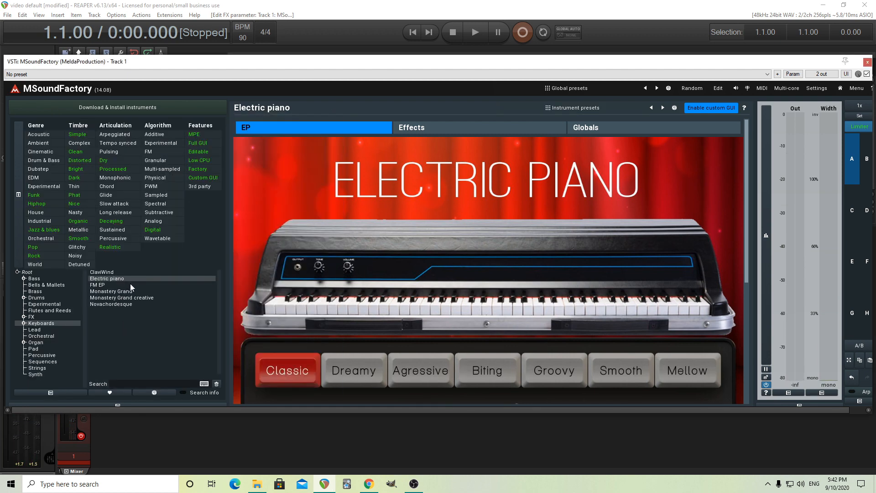
left_click(97, 285)
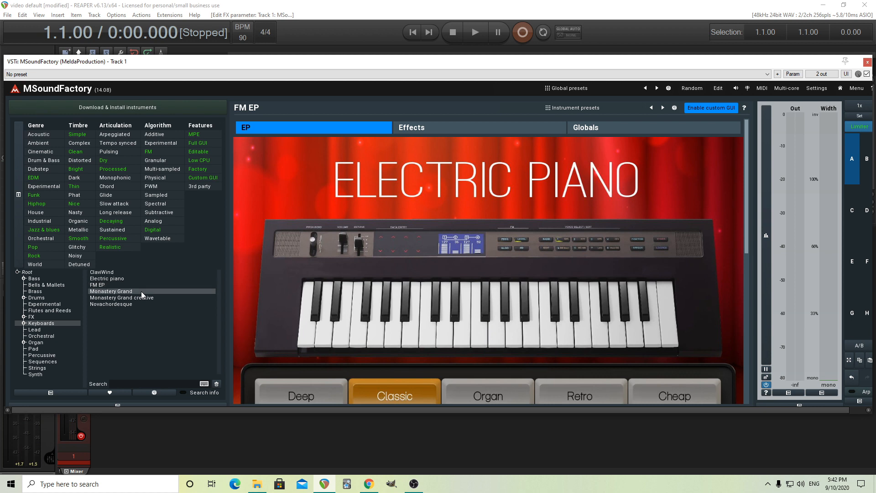
mouse_move(179, 321)
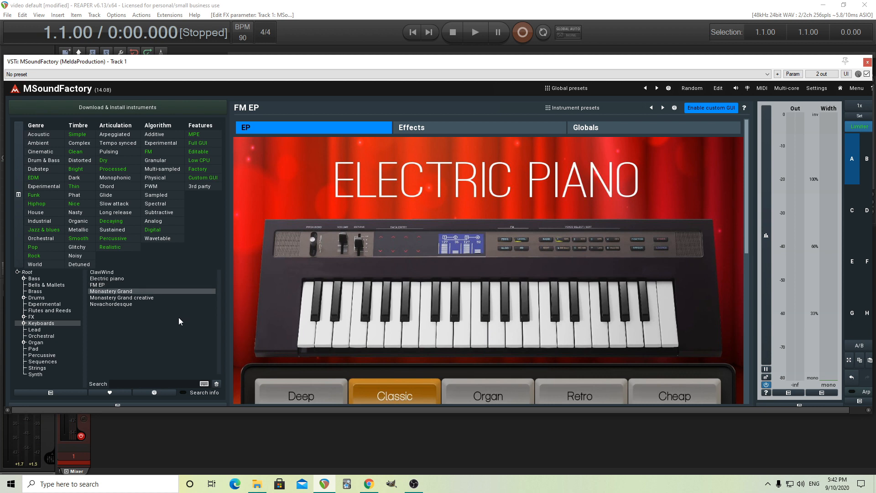
mouse_move(176, 321)
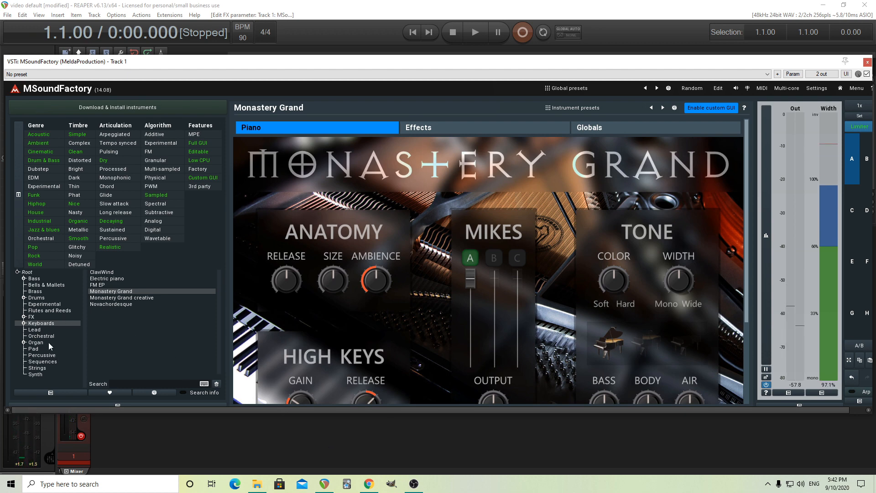
left_click(35, 342)
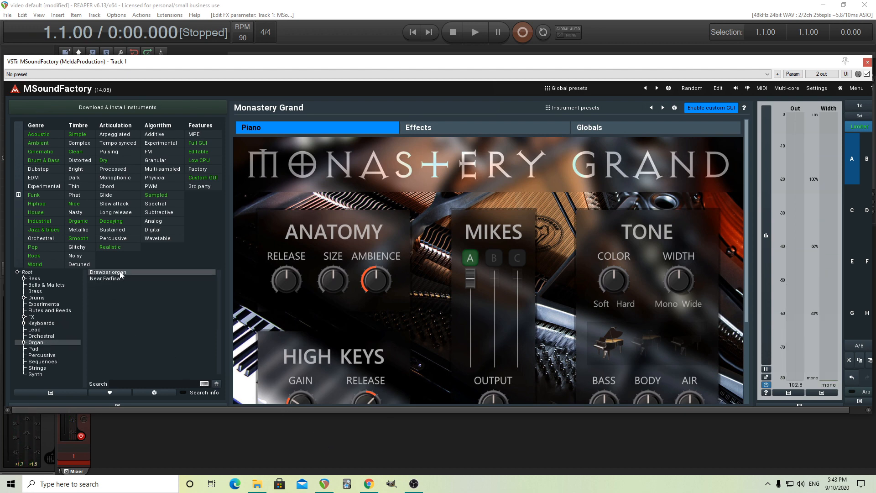
- Load Drawbar organ, then Crystal pad and Harmonic animation from Pad, on the standard edit screen
double_click(108, 272)
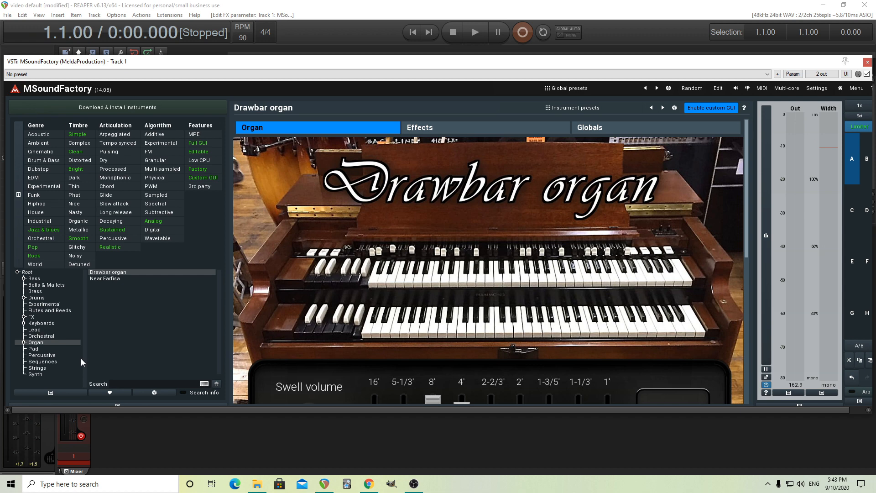
left_click(33, 349)
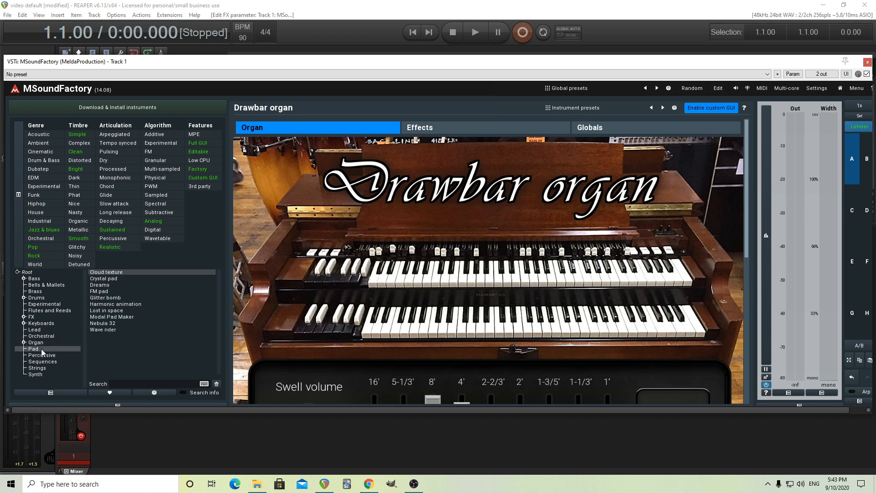
mouse_move(117, 281)
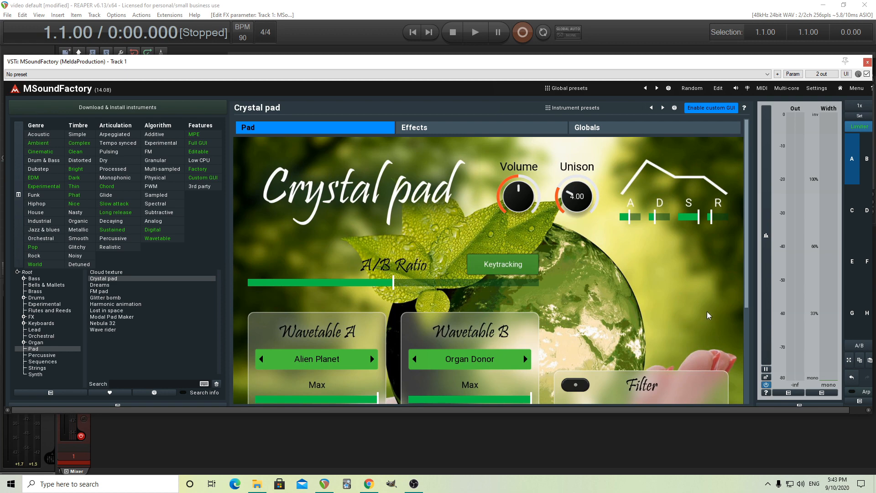
mouse_move(746, 248)
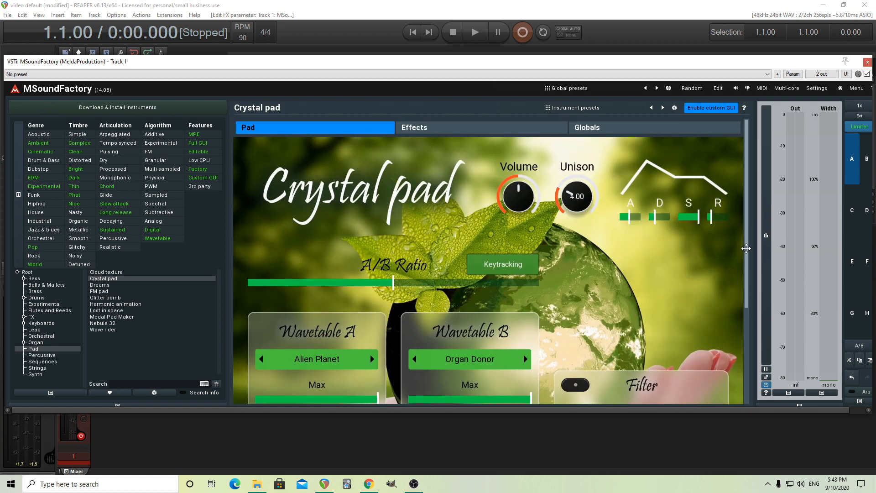
mouse_move(737, 312)
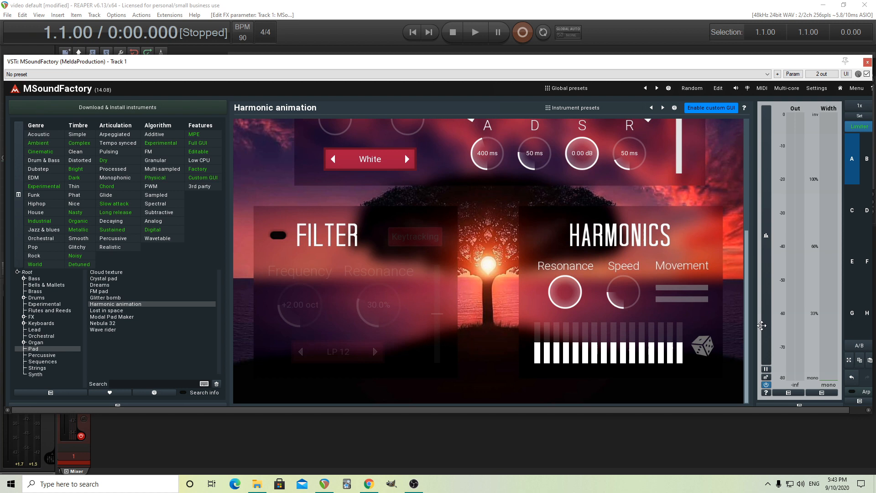
mouse_move(762, 329)
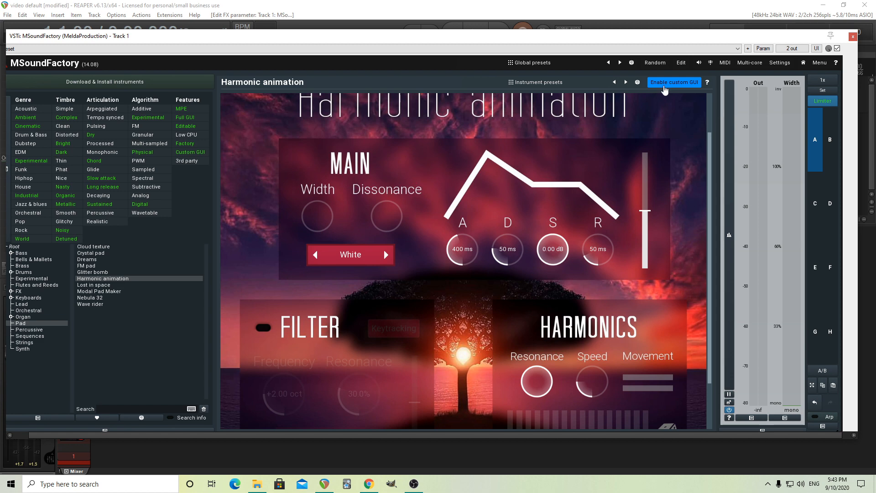
left_click(674, 82)
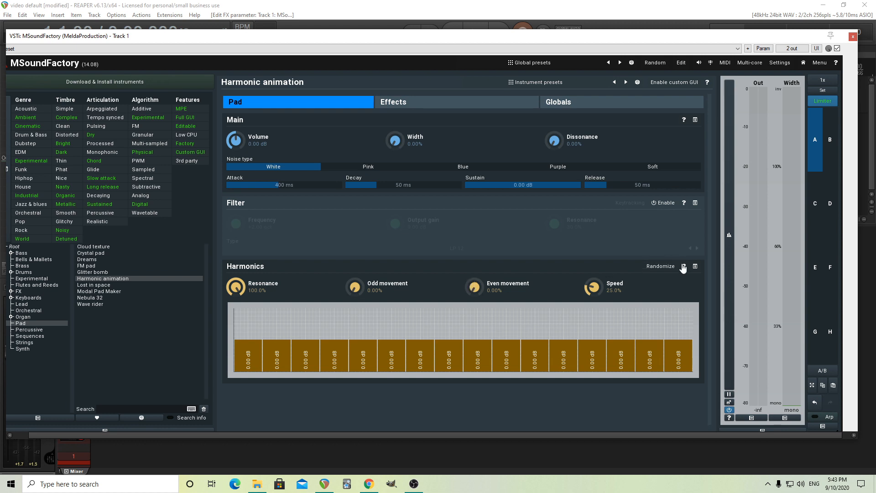
- Read and dismiss the Harmonics section help, then re-enable Harmonic animation's custom GUI
left_click(684, 266)
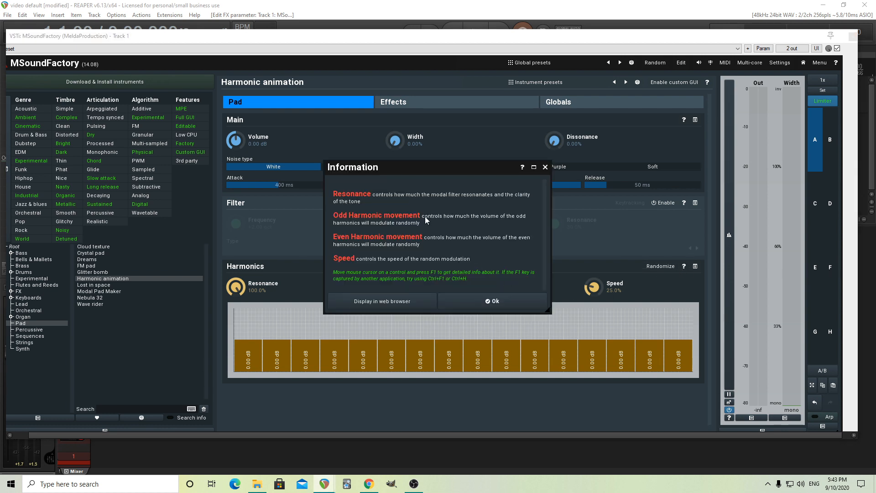
mouse_move(492, 219)
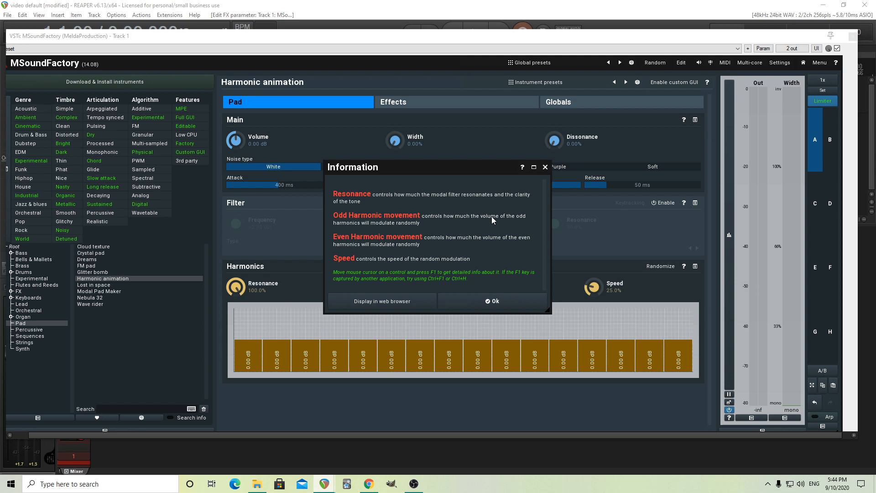
mouse_move(354, 229)
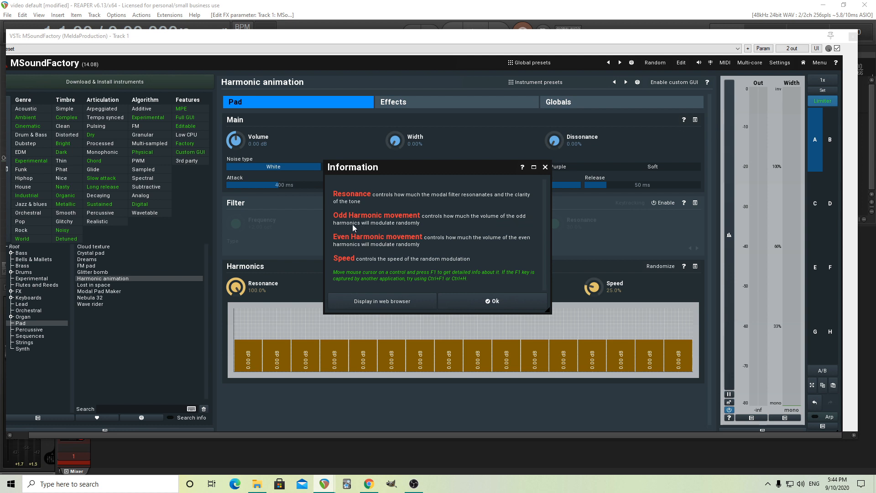
left_click(492, 301)
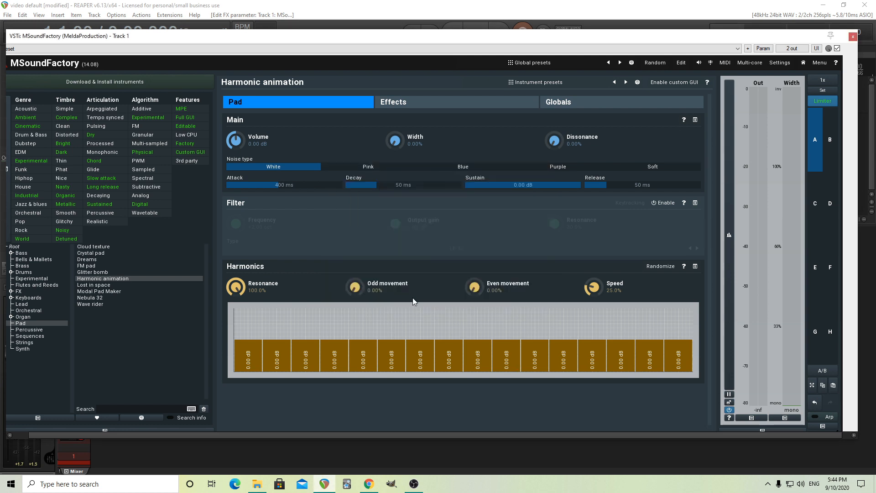
mouse_move(680, 88)
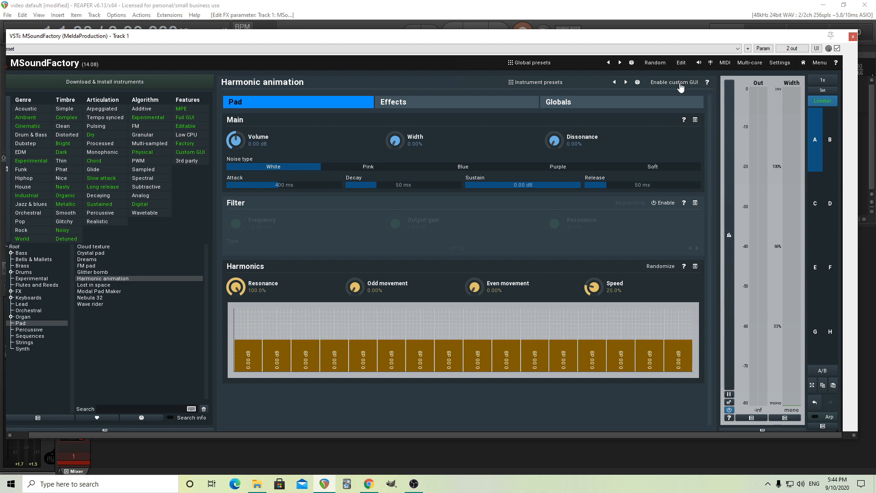
left_click(674, 82)
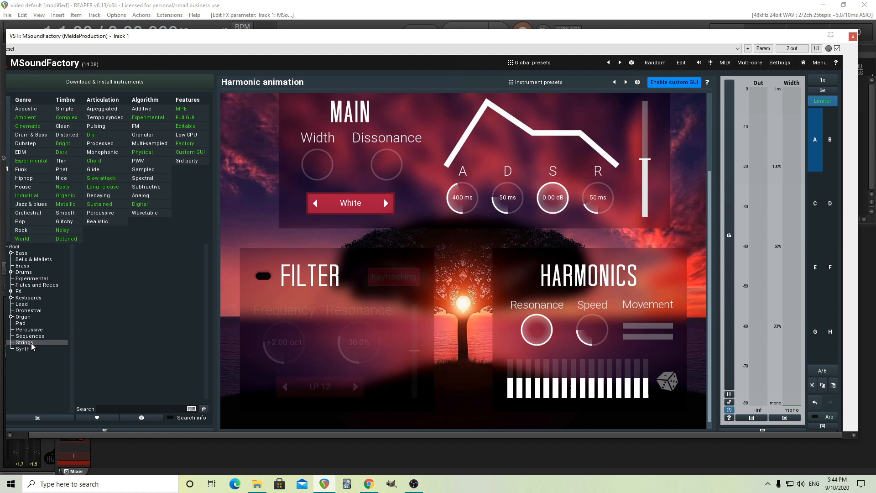
- Load Concrete wall from the Synth category to show its custom Generator panel
left_click(23, 348)
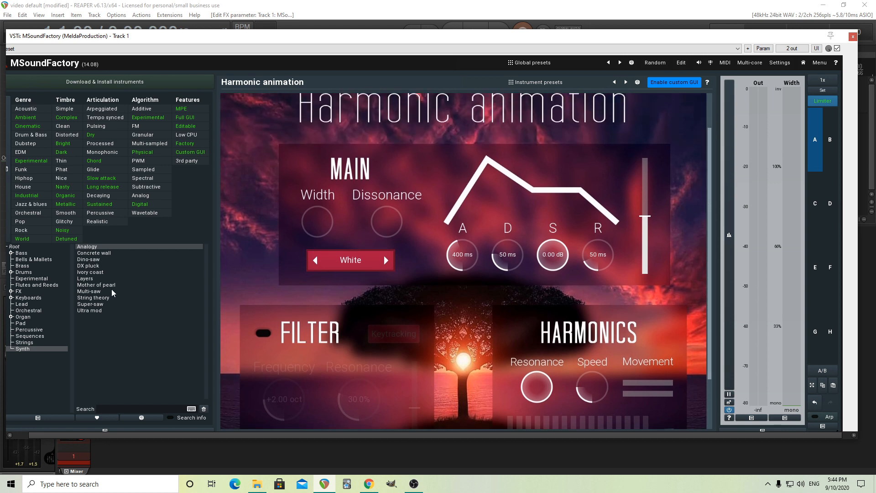
mouse_move(113, 257)
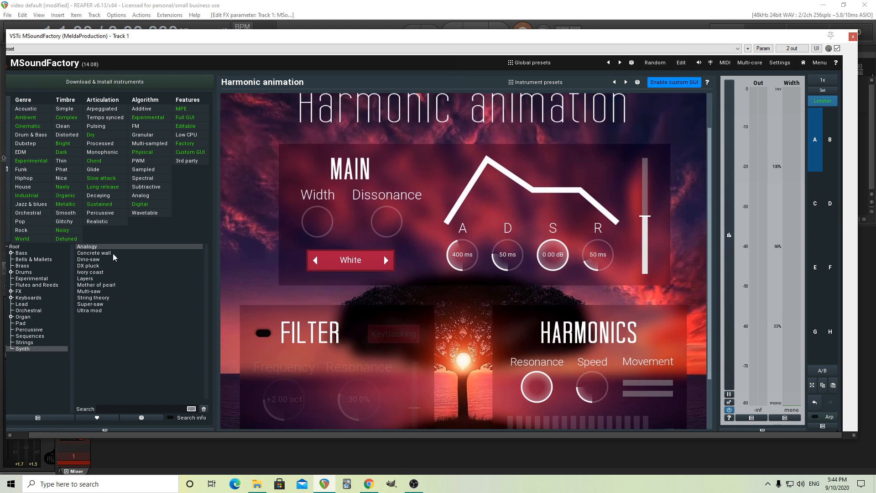
double_click(94, 252)
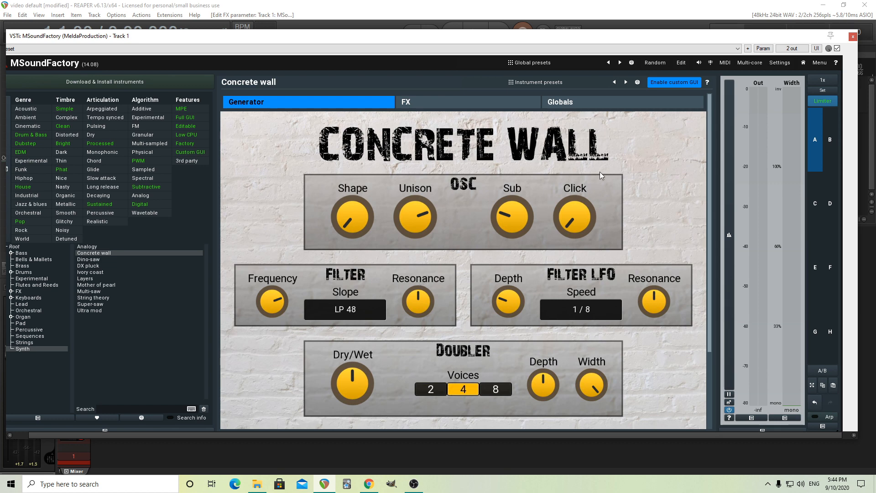
mouse_move(581, 129)
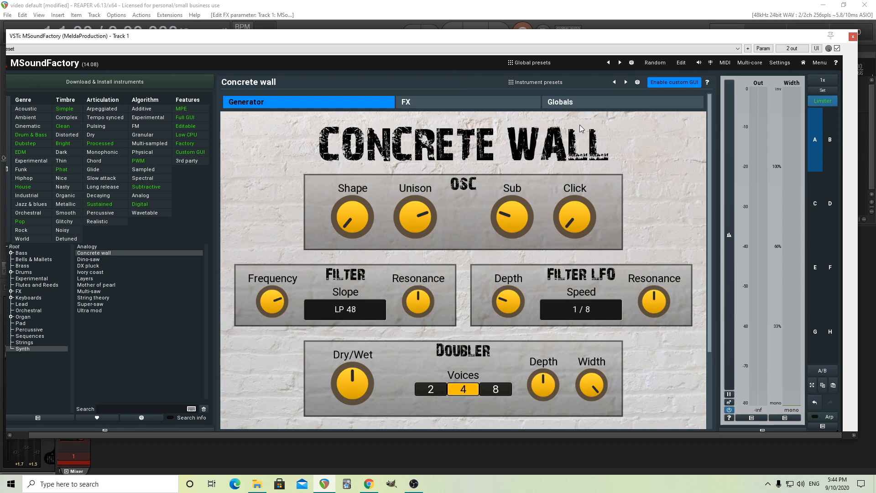
mouse_move(625, 127)
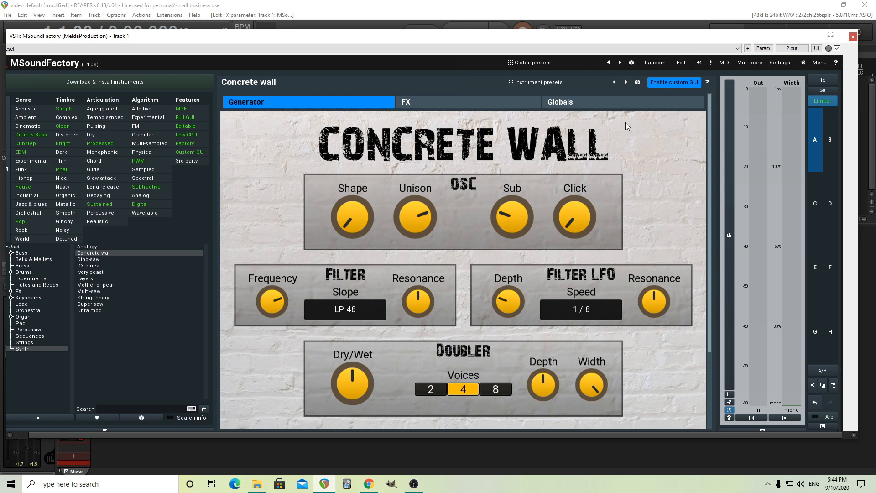
left_click(538, 82)
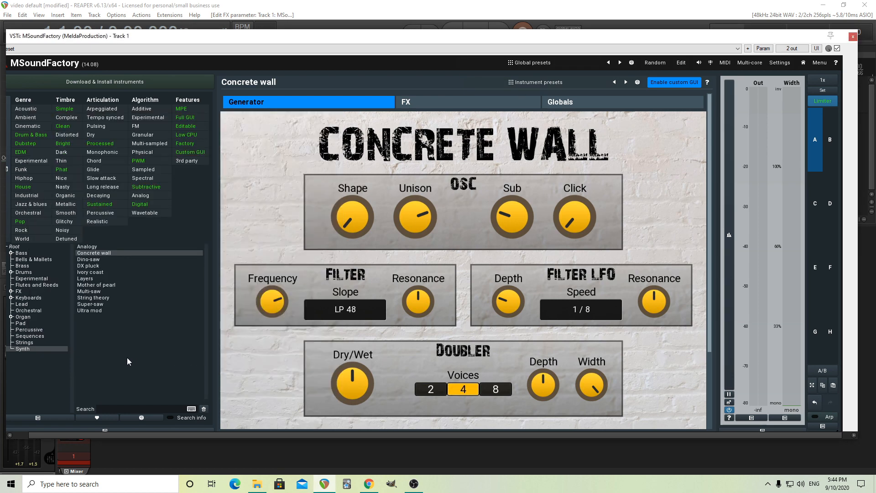
mouse_move(82, 349)
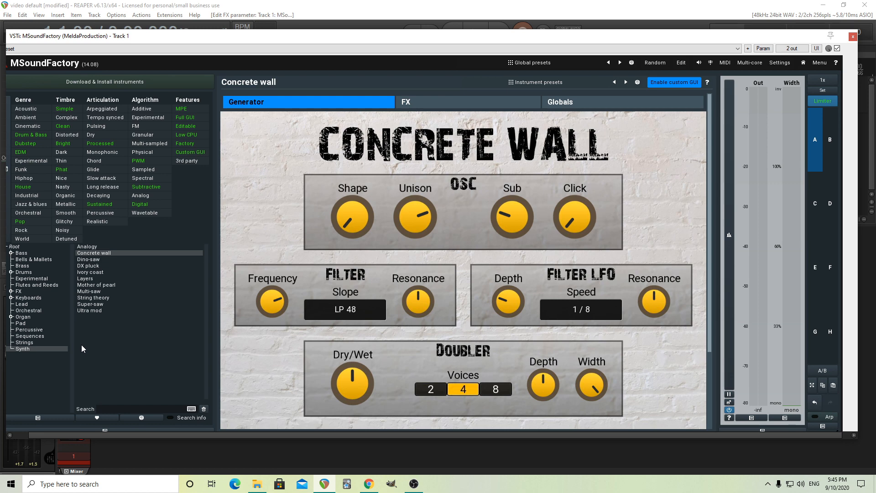
mouse_move(162, 36)
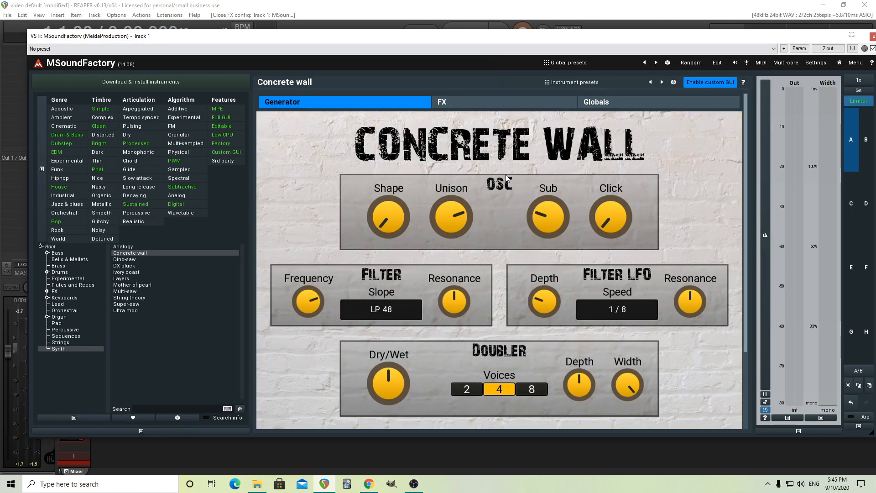
mouse_move(167, 251)
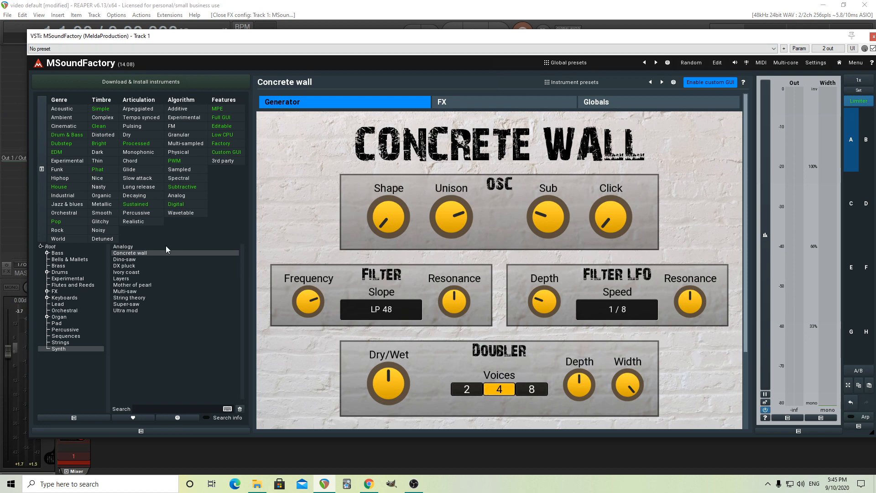
mouse_move(725, 73)
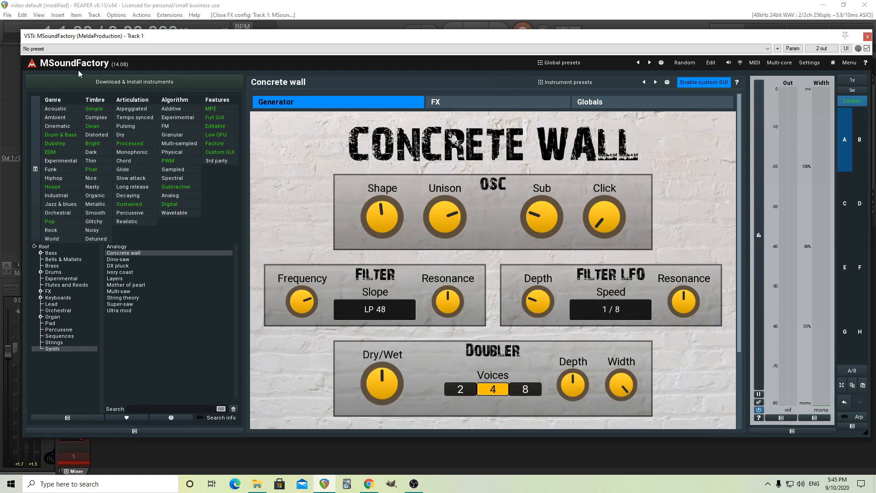
mouse_move(108, 71)
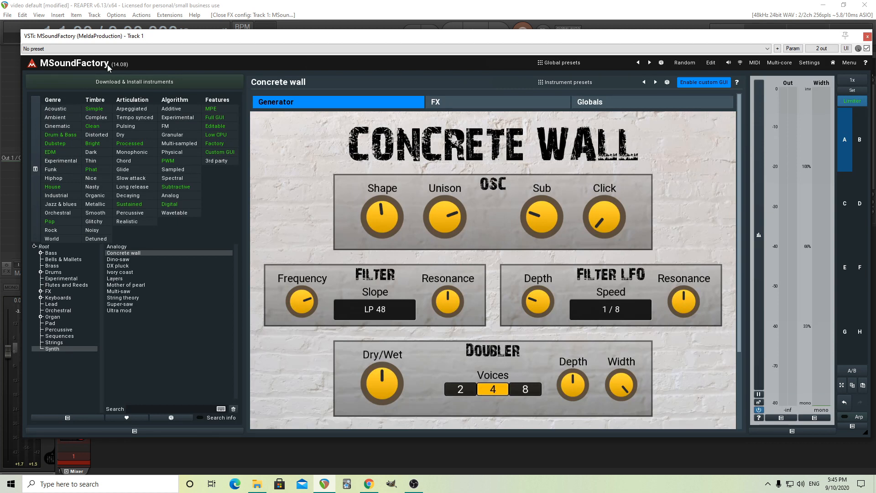
mouse_move(210, 294)
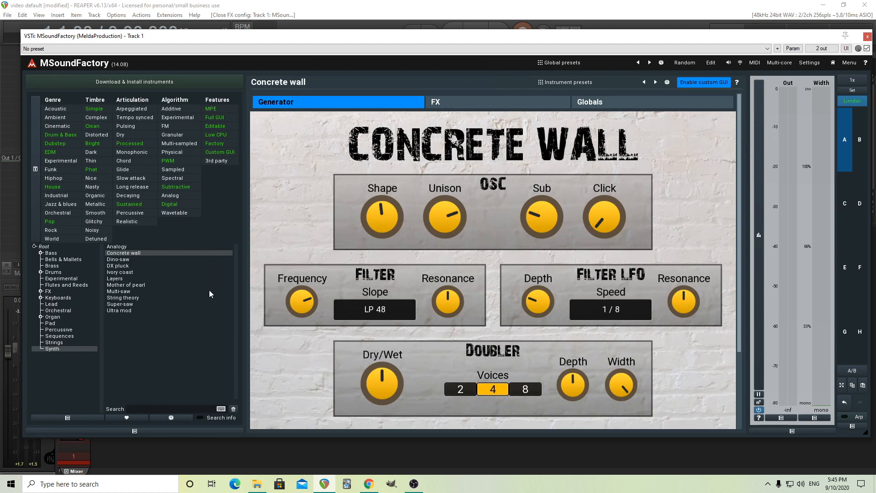
mouse_move(127, 312)
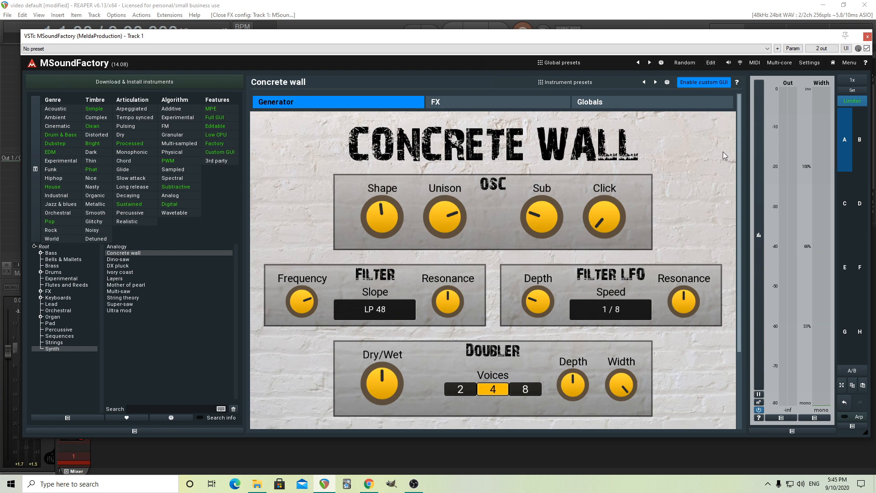
mouse_move(588, 86)
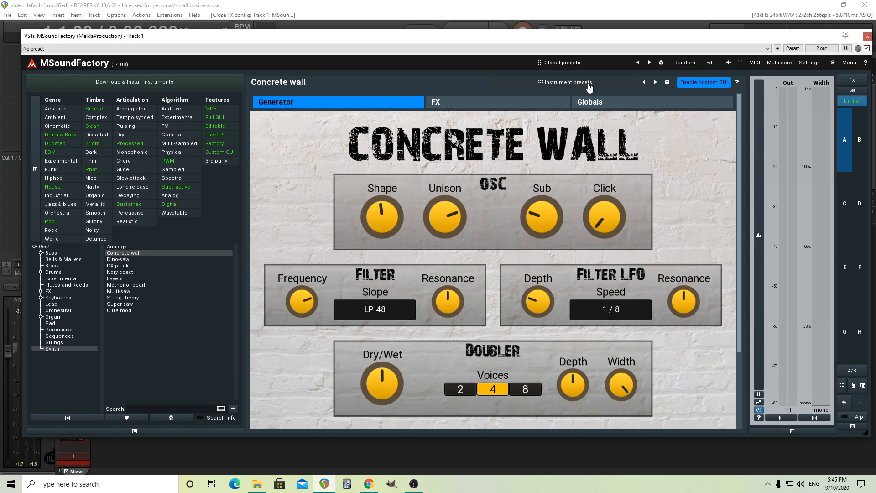
mouse_move(712, 73)
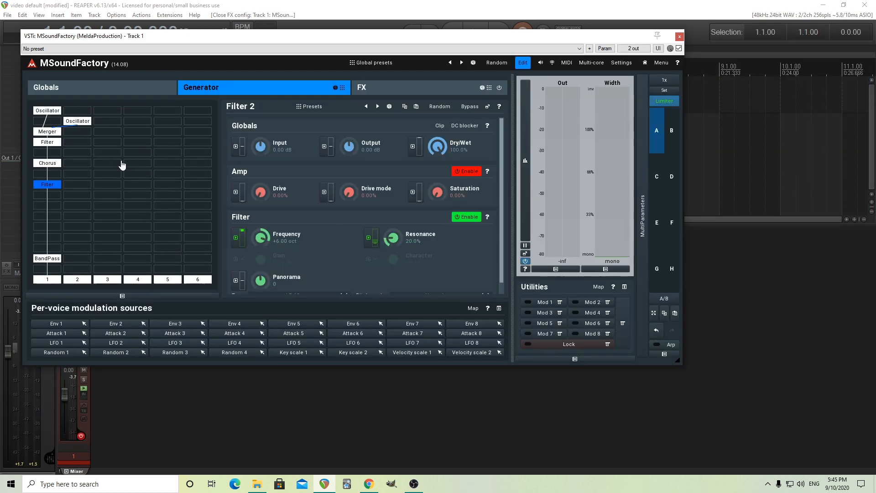
mouse_move(119, 207)
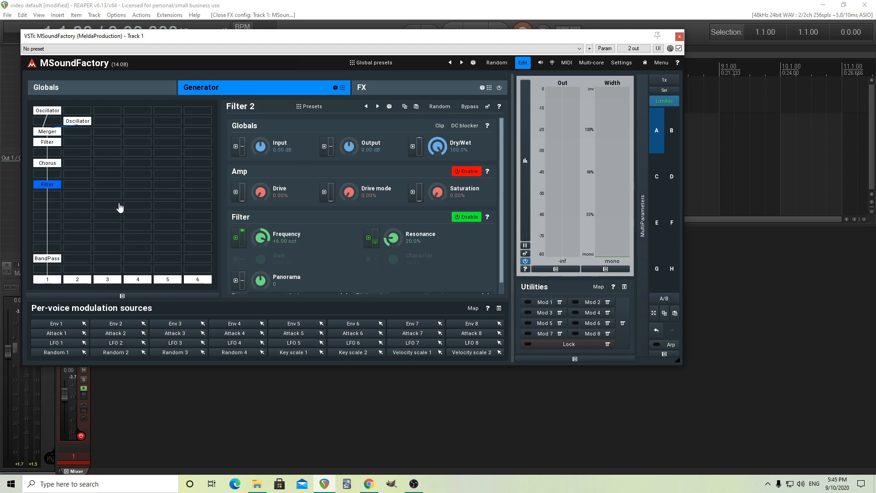
mouse_move(135, 131)
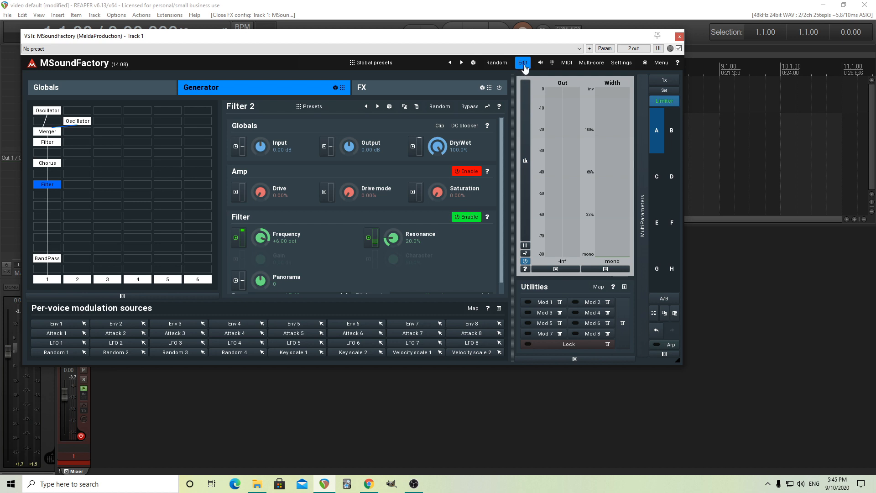
left_click(522, 62)
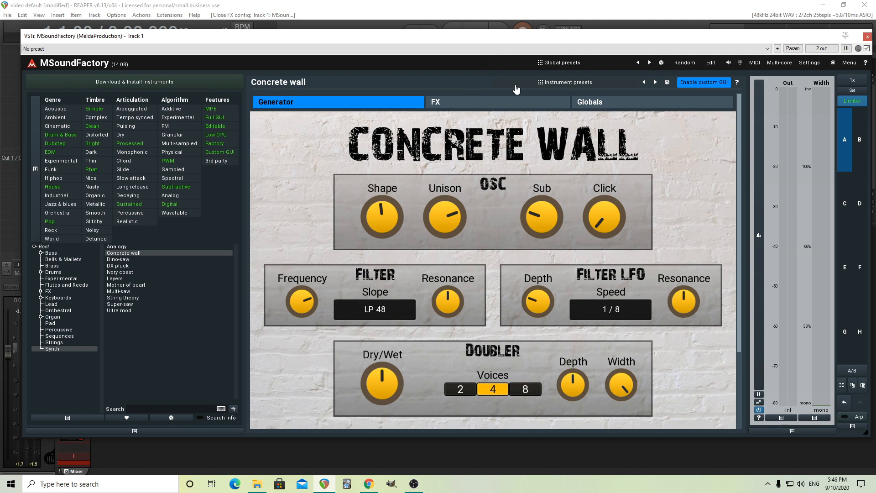
mouse_move(550, 161)
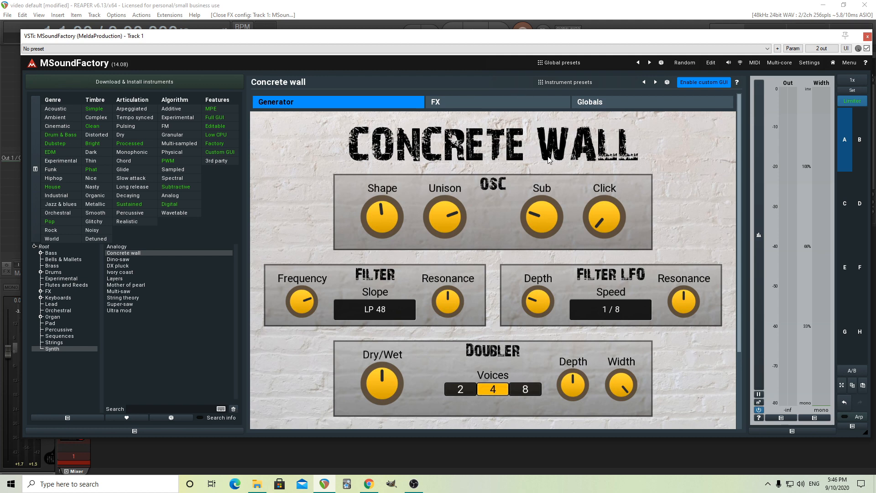
mouse_move(568, 168)
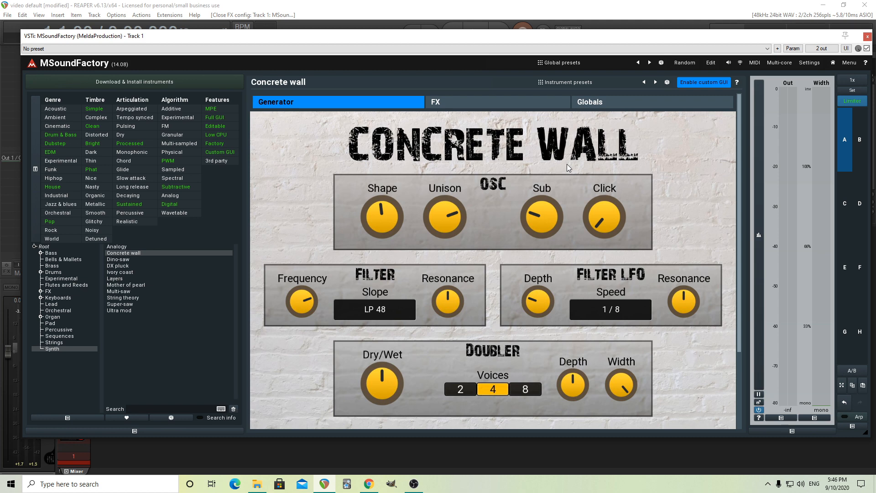
mouse_move(523, 275)
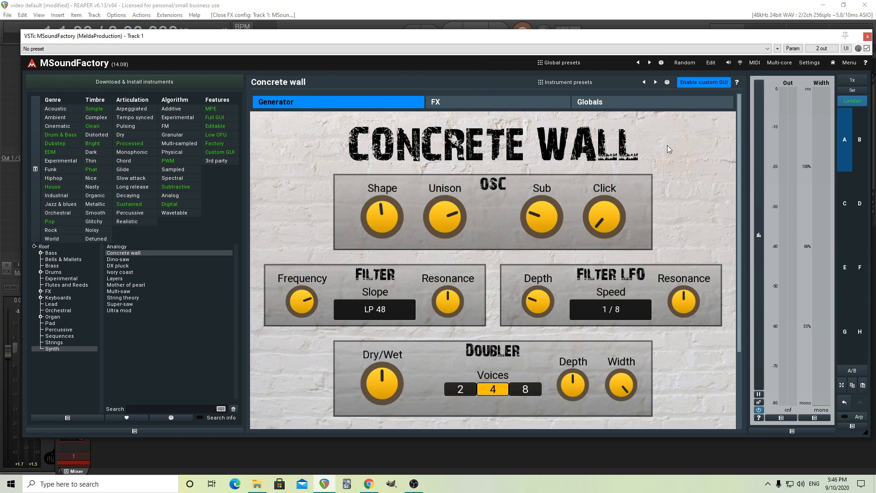
mouse_move(661, 171)
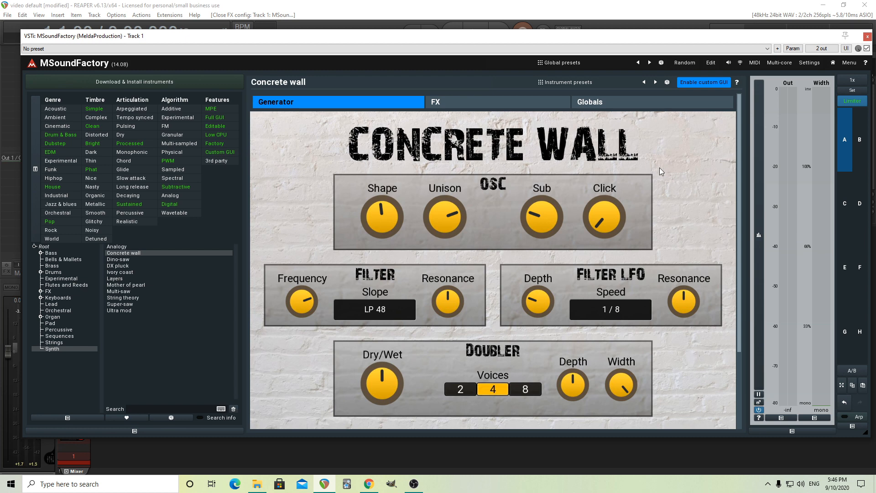
mouse_move(227, 316)
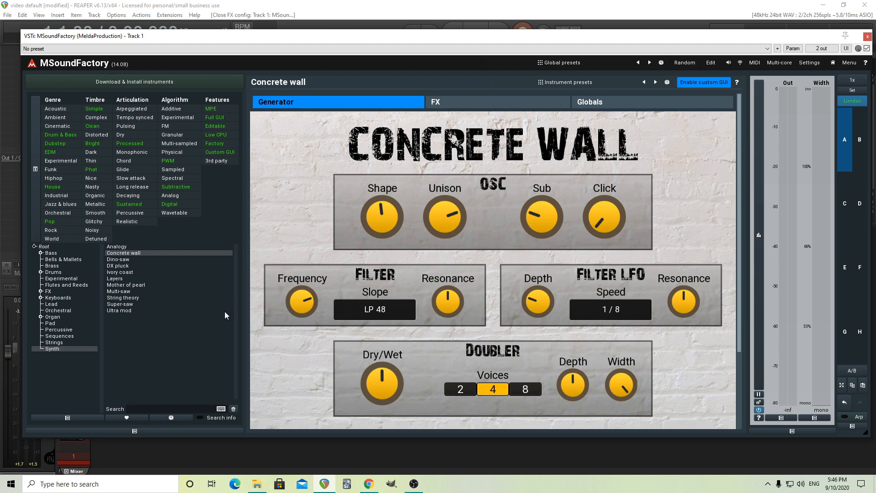
mouse_move(216, 316)
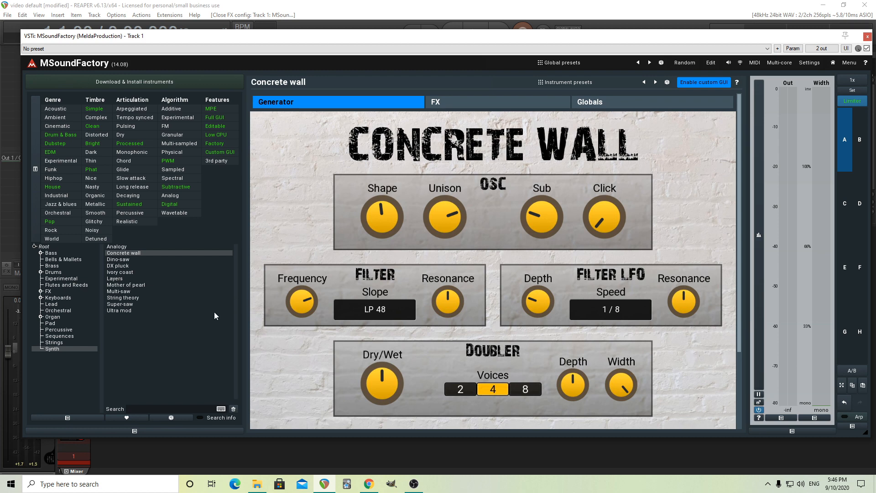
mouse_move(92, 334)
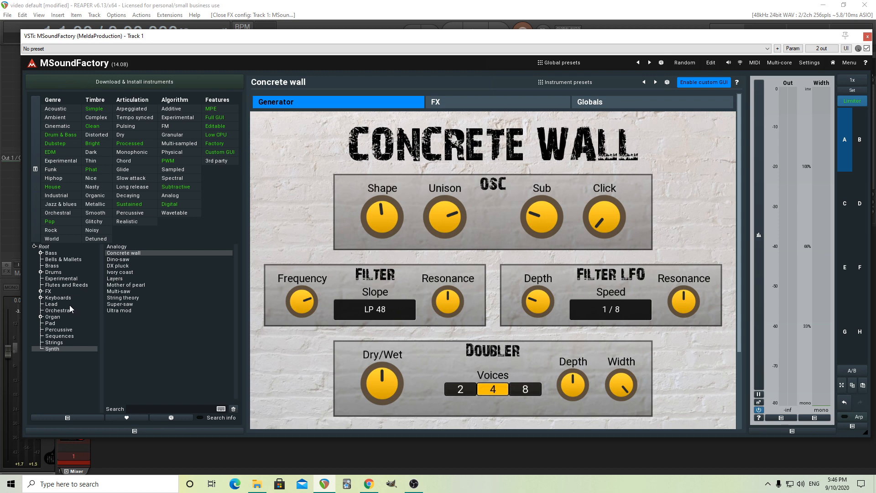
- Load Lead maker from the Lead category and apply its 70s prog thick preset
left_click(51, 303)
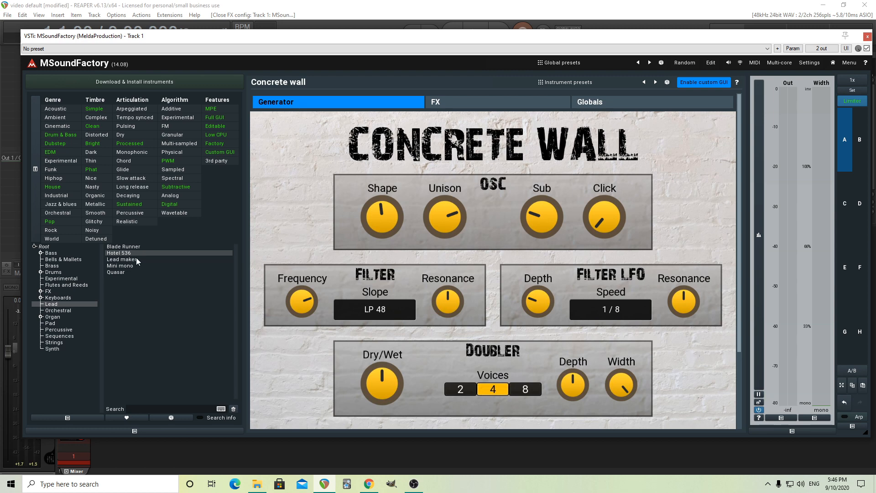
left_click(121, 260)
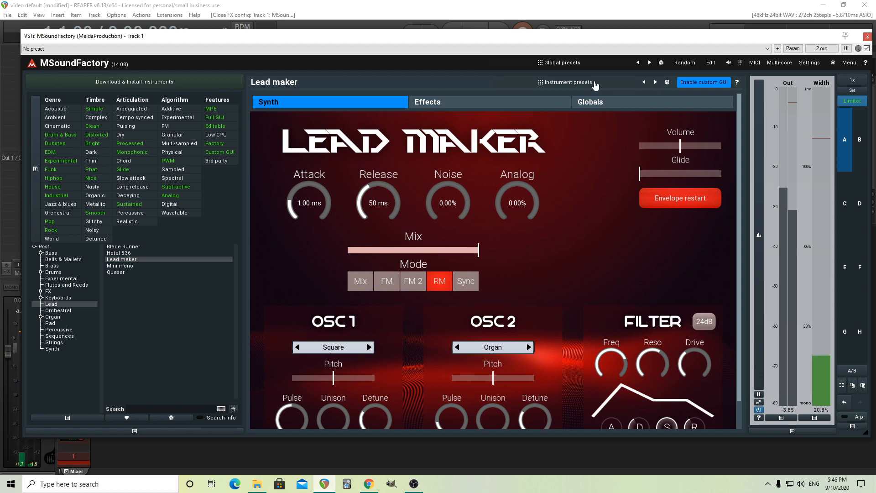
left_click(568, 82)
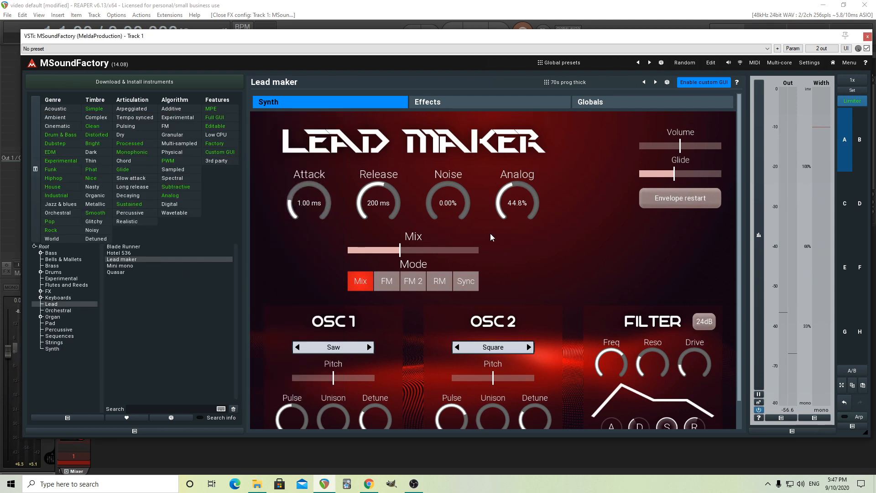
mouse_move(138, 356)
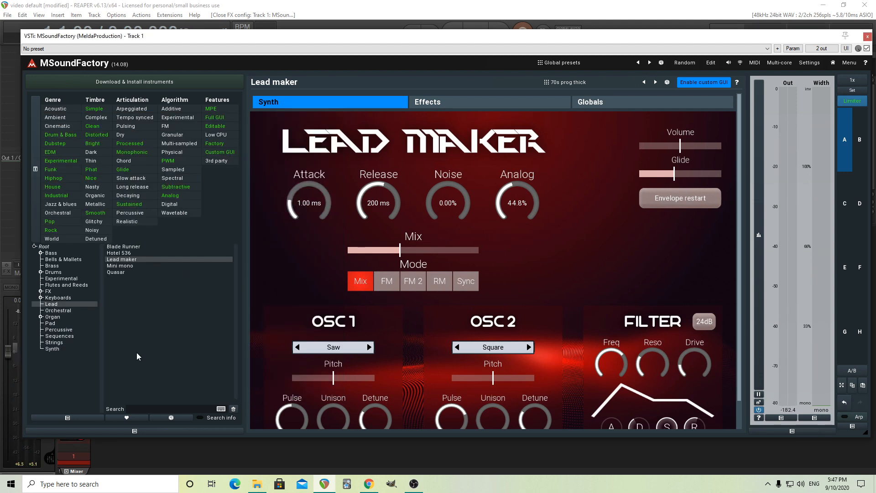